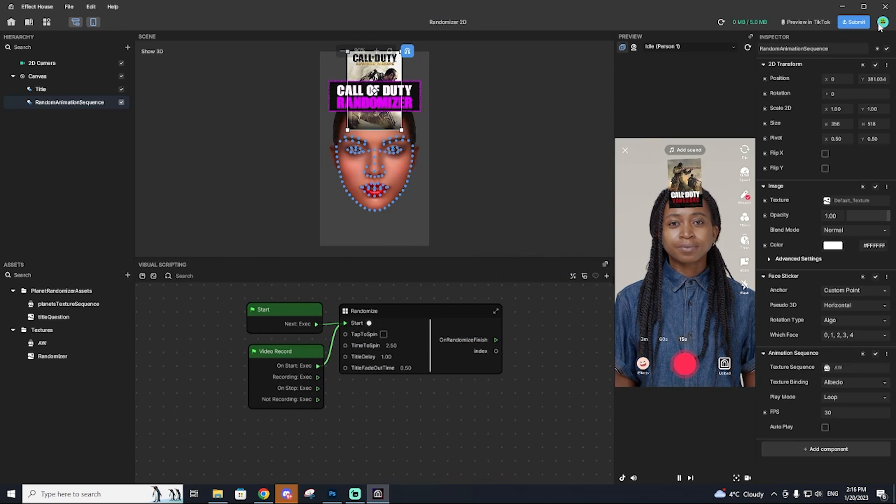
Begin the submission form with the effect name 'Call Of D...' in the Effect Name field
{"action": "left_click", "coordinate": [853, 23]}
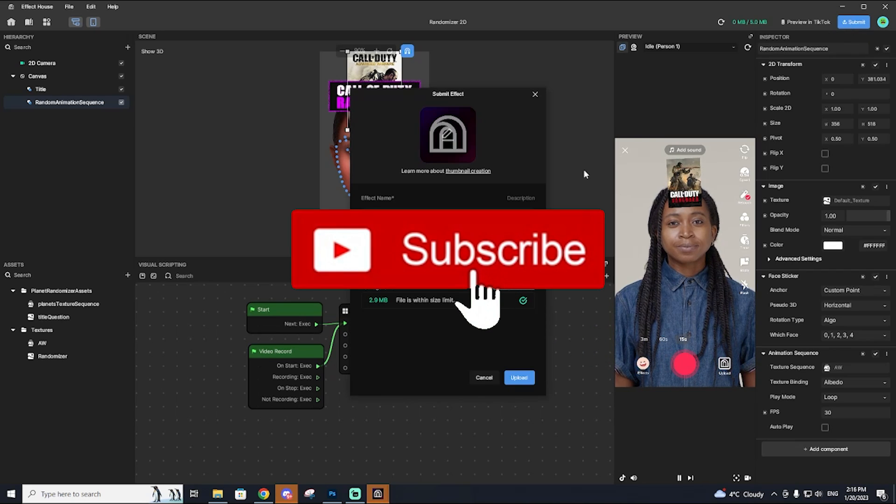
{"action": "left_click", "coordinate": [447, 252]}
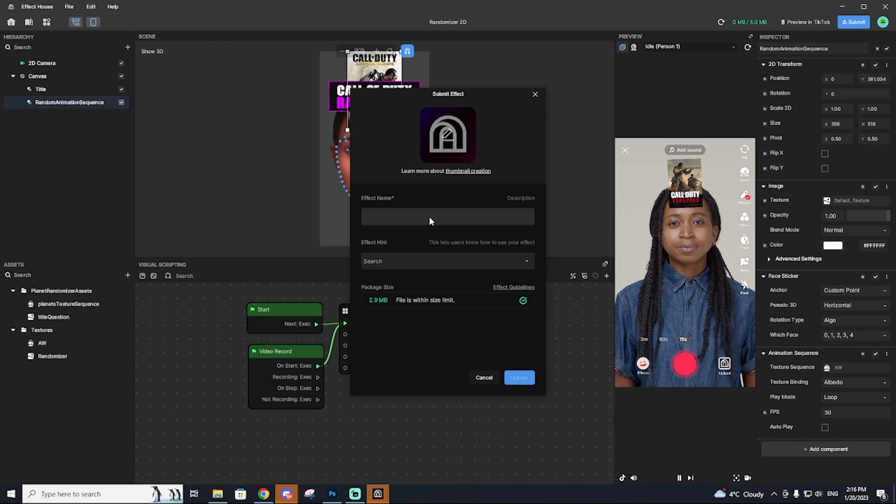
{"action": "type", "text": "c"}
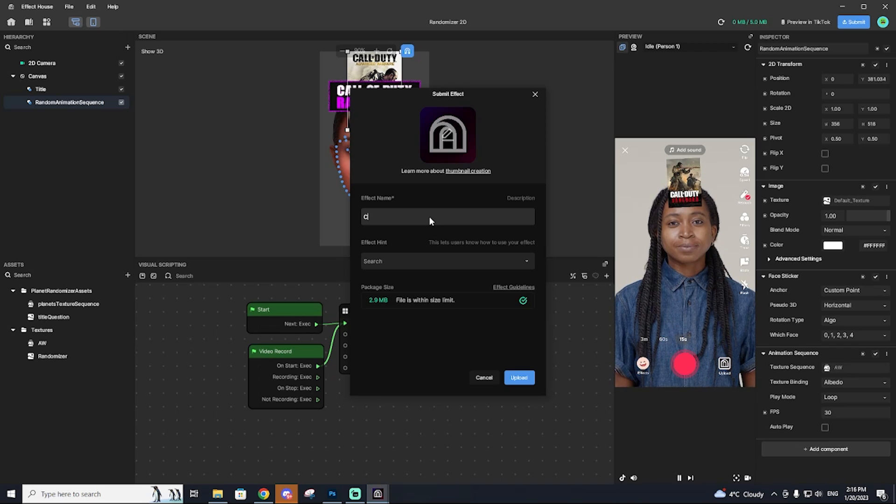
{"action": "type", "text": "Call Of D"}
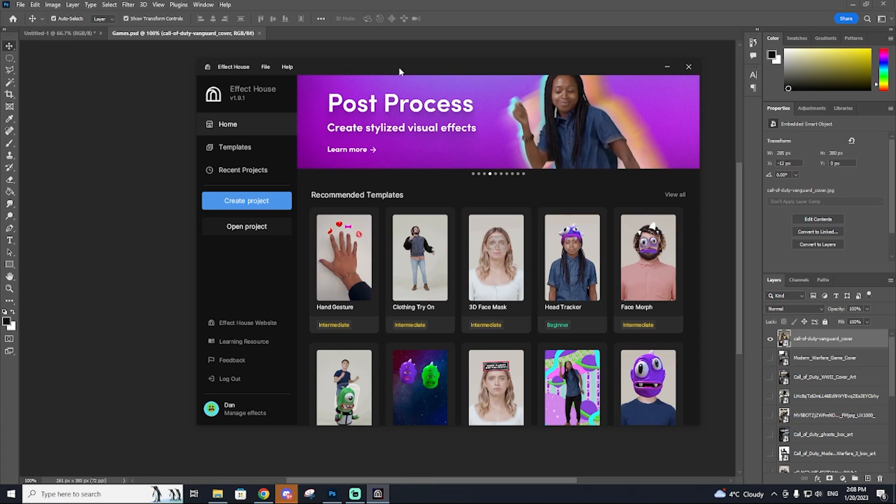
Scroll the Recommended Templates to reach and open the Randomizer 2D template
{"action": "scroll", "scroll_direction": "down", "scroll_amount": 3}
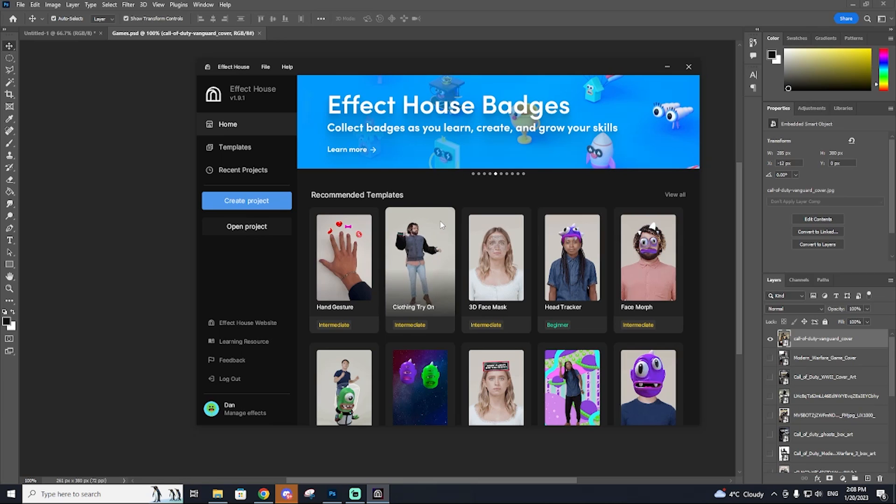
{"action": "scroll", "scroll_direction": "down", "scroll_amount": 3}
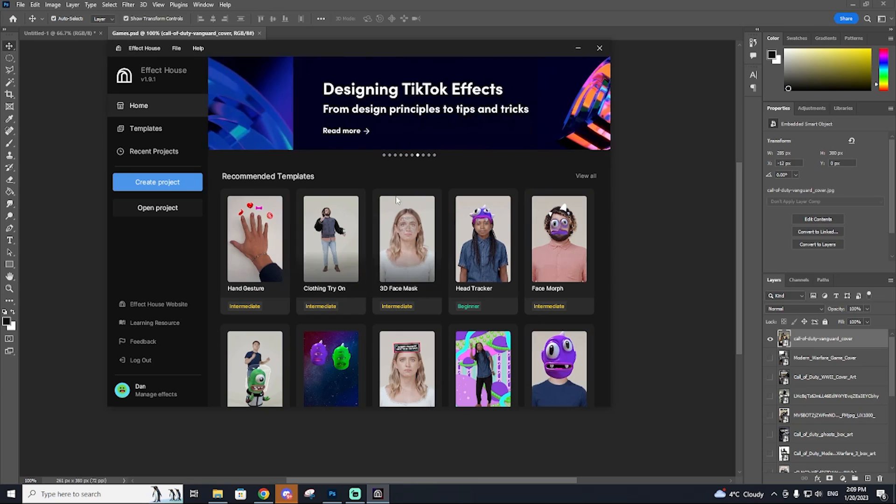
{"action": "scroll", "scroll_direction": "down", "scroll_amount": 3}
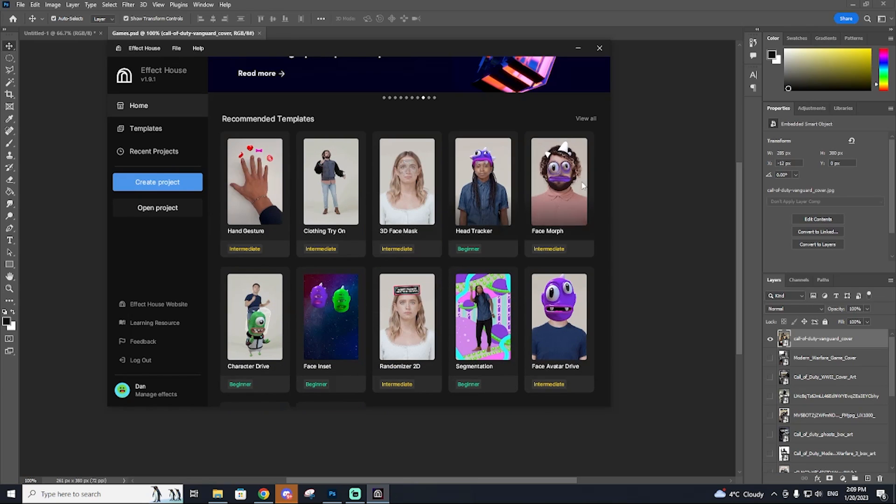
{"action": "mouse_move", "coordinate": [396, 215]}
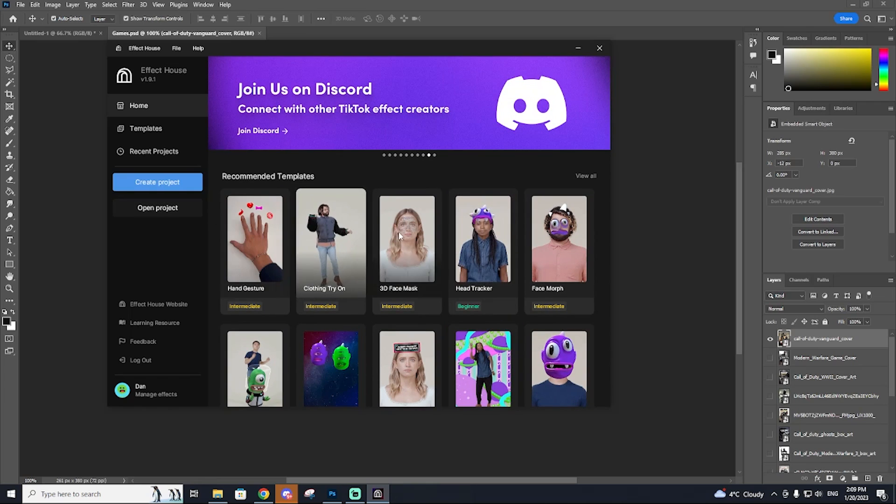
{"action": "scroll", "scroll_direction": "down", "scroll_amount": 3}
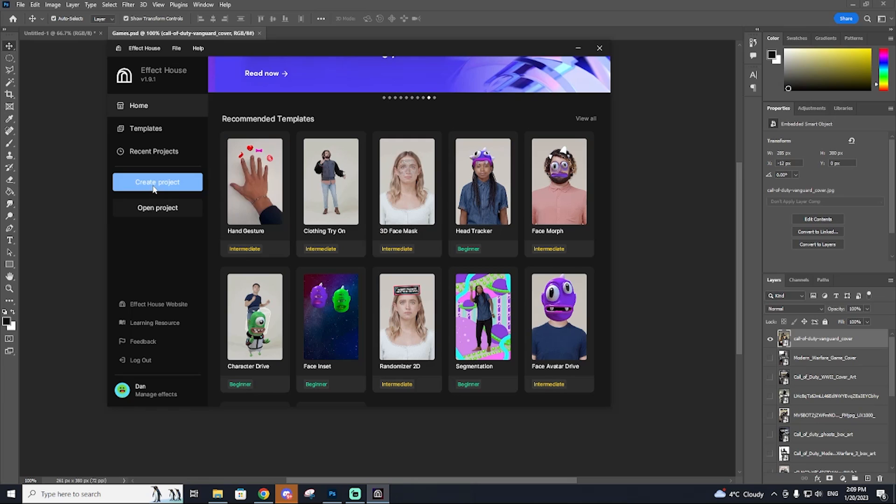
{"action": "scroll", "scroll_direction": "down", "scroll_amount": 3}
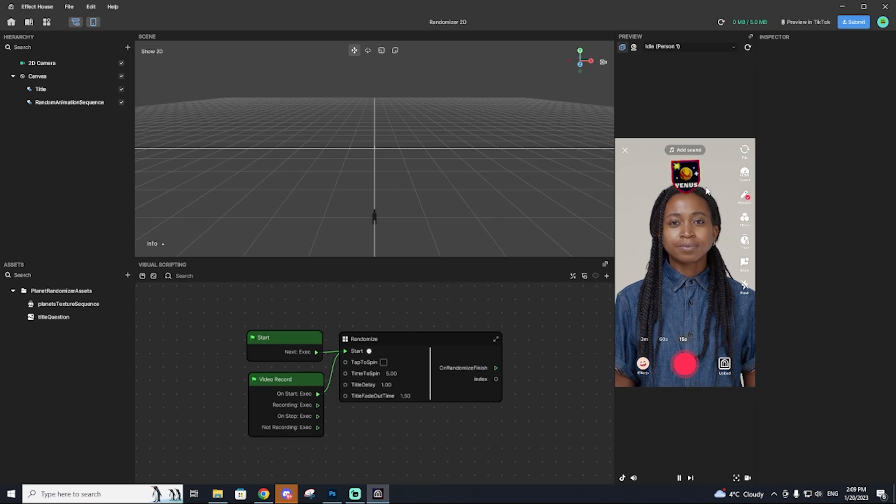
Switch from the Randomizer project to the Photoshop Games.psd covers document
{"action": "left_click", "coordinate": [40, 64]}
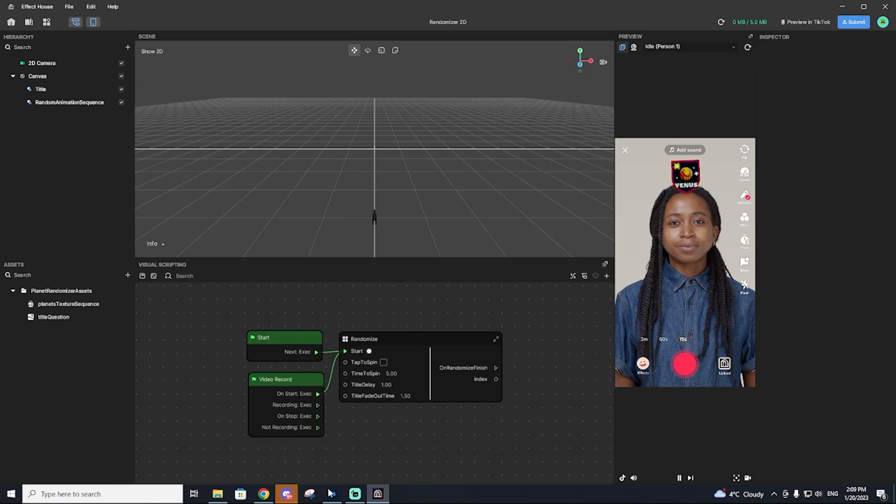
{"action": "left_click", "coordinate": [328, 494]}
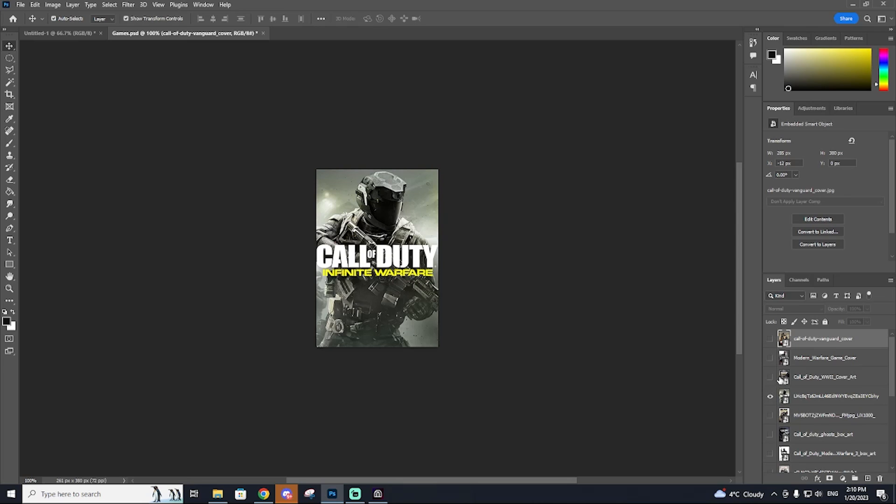
Check the Infinite Warfare cover's 261 by 380 canvas size, then show the Untitled-1 title card
{"action": "left_click", "coordinate": [839, 396]}
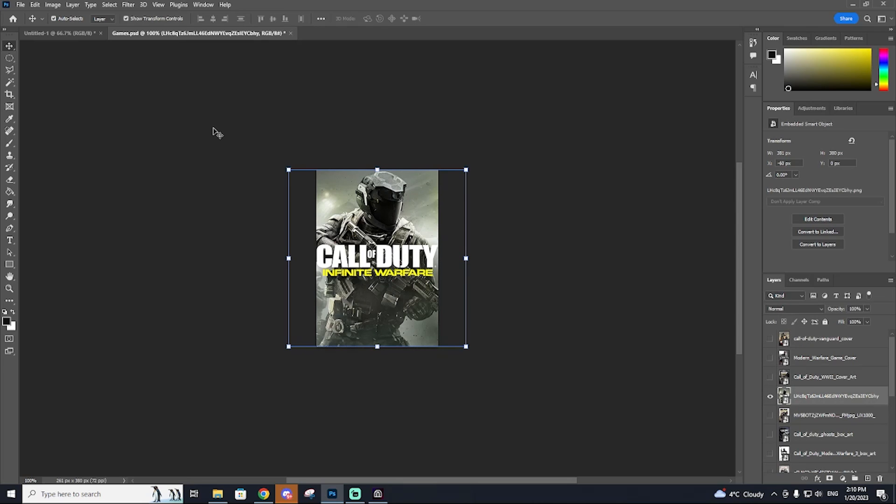
{"action": "mouse_move", "coordinate": [238, 87]}
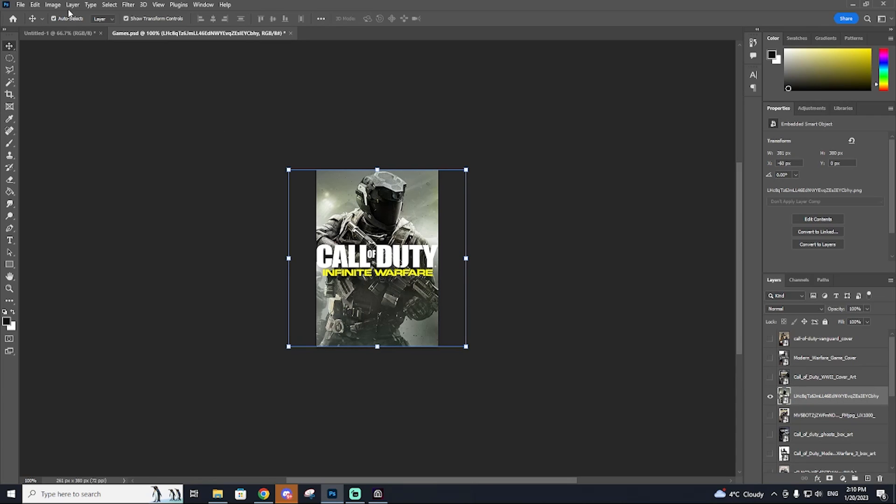
{"action": "left_click", "coordinate": [49, 5]}
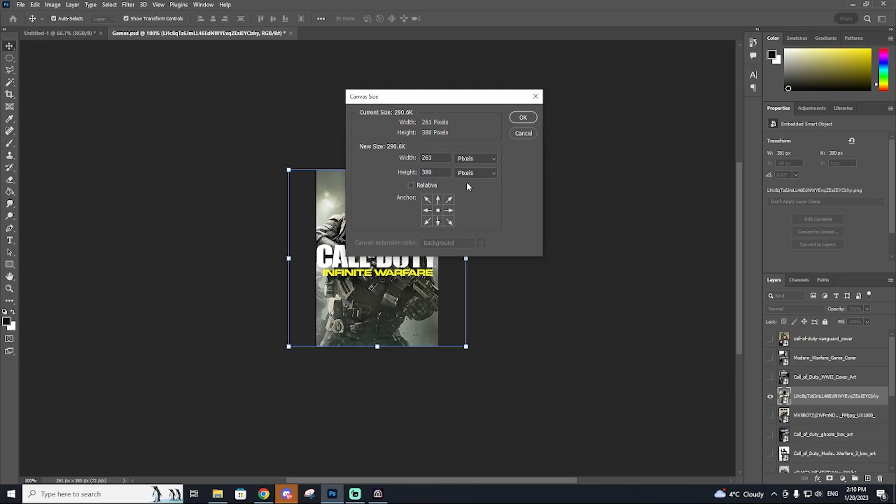
{"action": "left_click", "coordinate": [433, 173]}
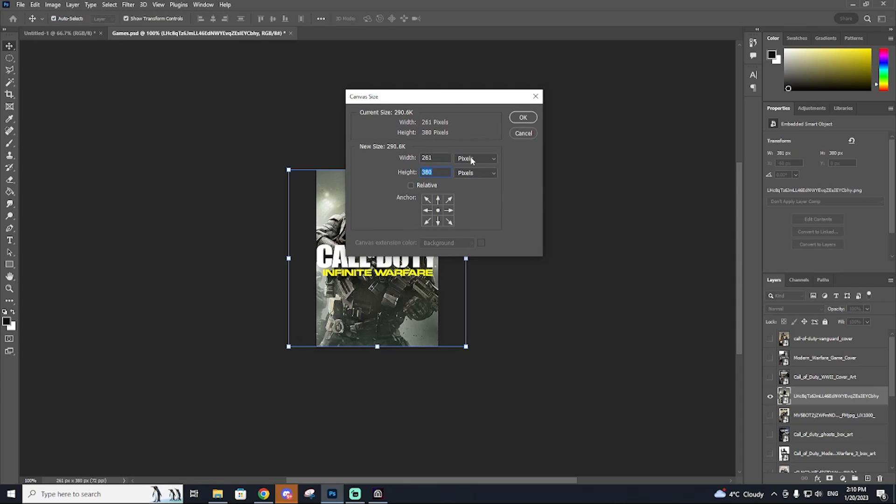
{"action": "left_click", "coordinate": [523, 117]}
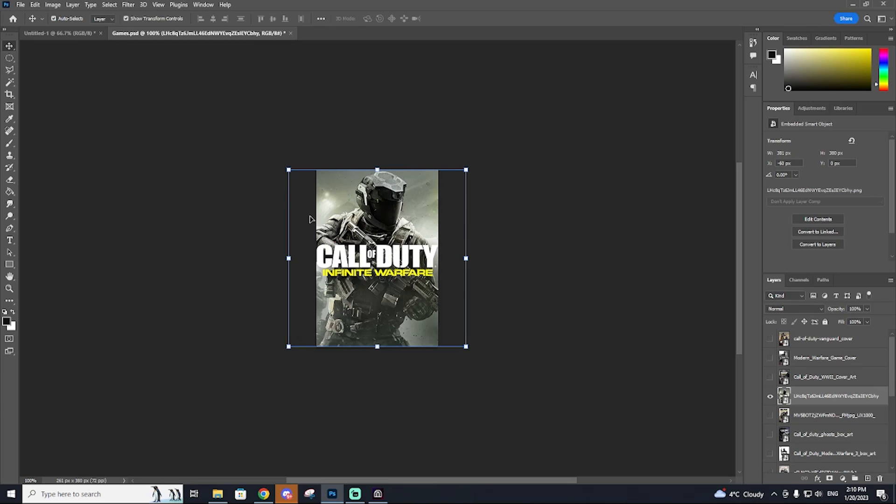
{"action": "mouse_move", "coordinate": [296, 248]}
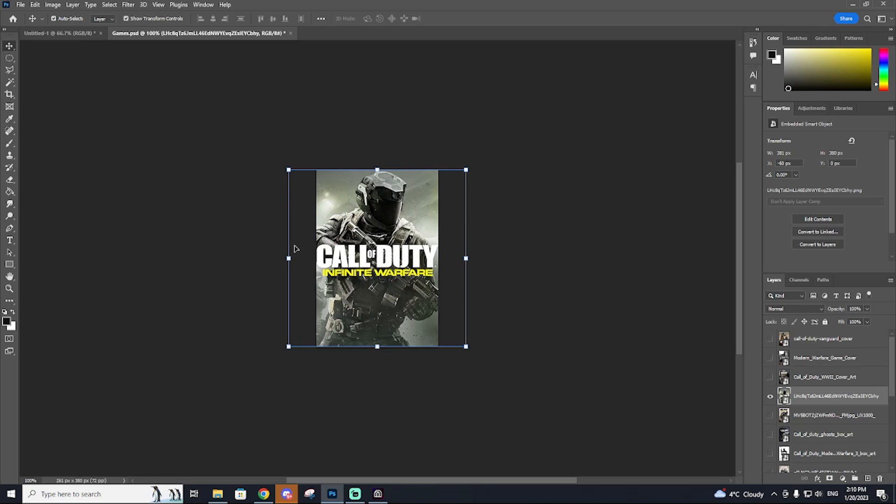
{"action": "left_click", "coordinate": [52, 36]}
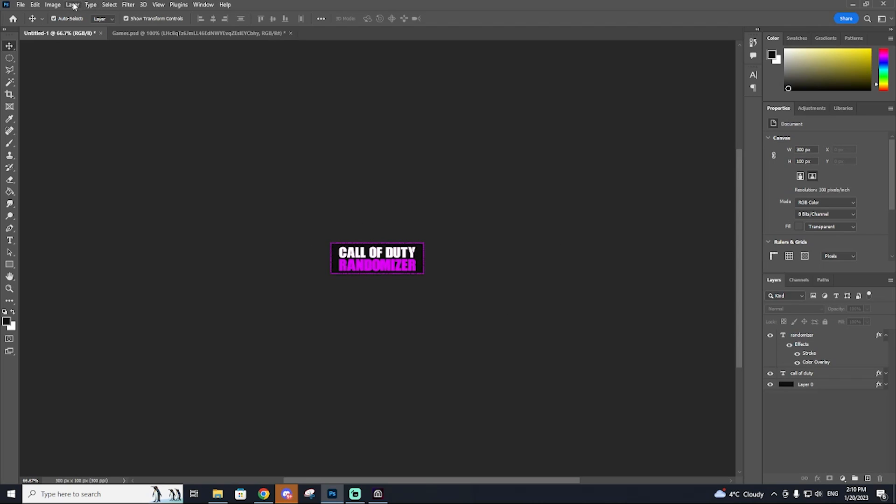
Confirm the title card canvas is 300 by 100 pixels and return to Effect House
{"action": "left_click", "coordinate": [50, 5]}
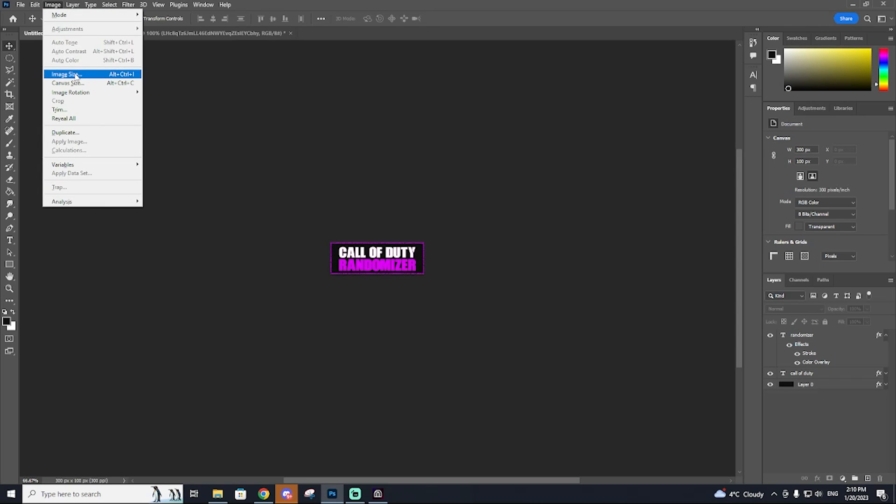
{"action": "left_click", "coordinate": [69, 83]}
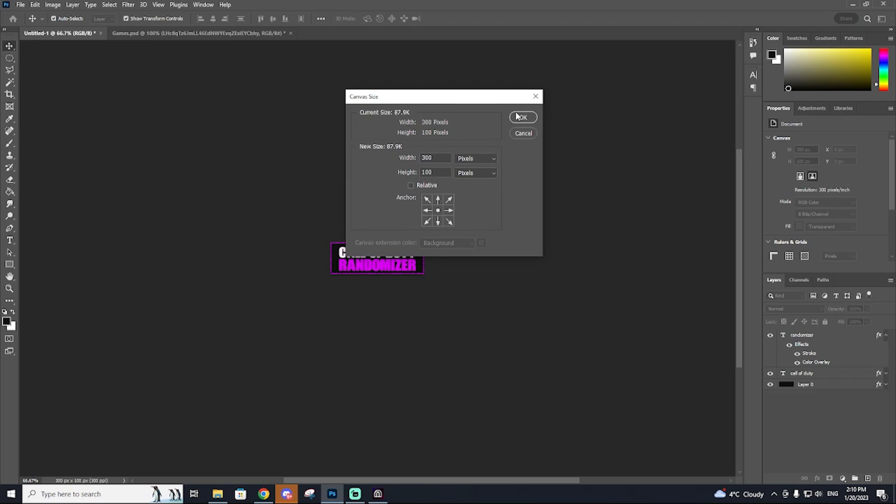
{"action": "left_click", "coordinate": [523, 118]}
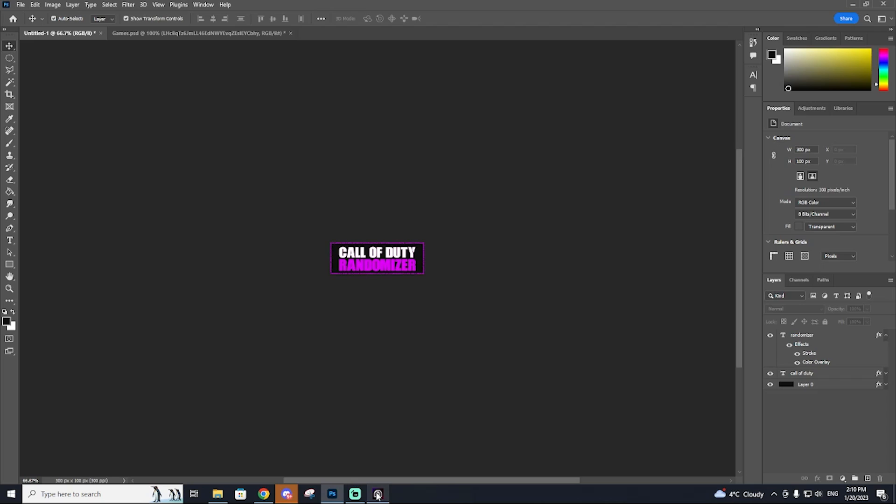
{"action": "left_click", "coordinate": [375, 493]}
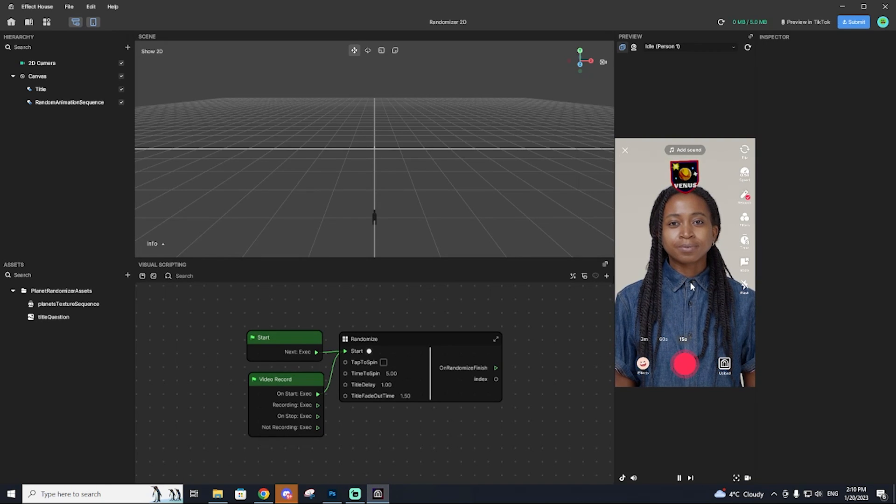
{"action": "mouse_move", "coordinate": [364, 160]}
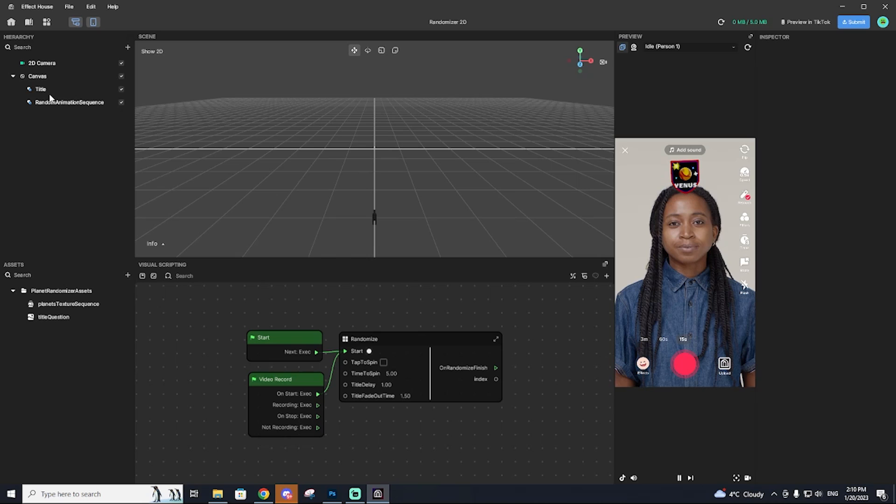
{"action": "mouse_move", "coordinate": [68, 273]}
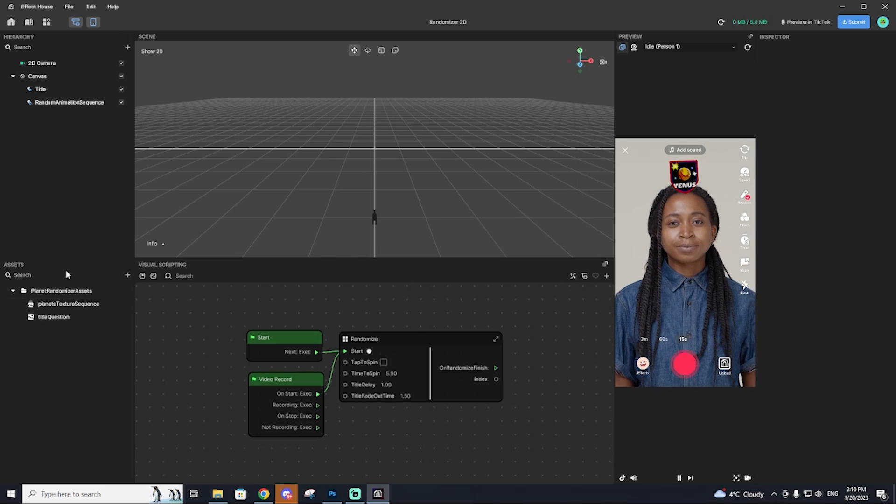
{"action": "mouse_move", "coordinate": [127, 275]}
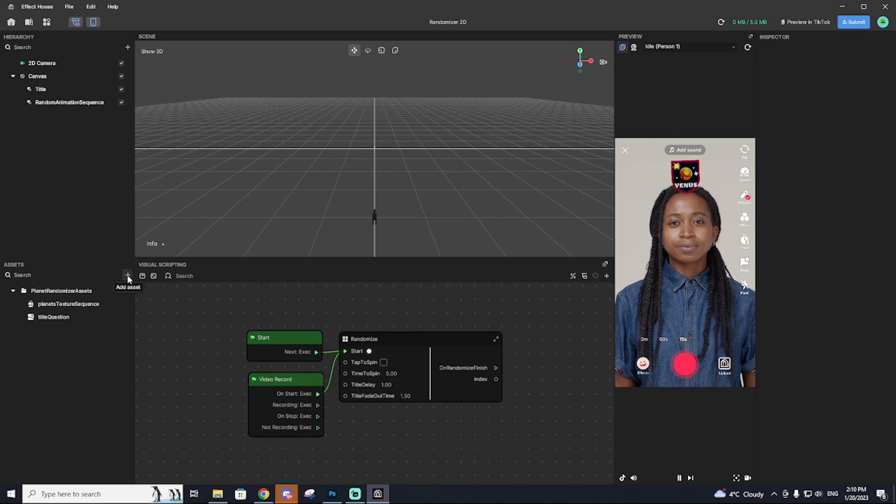
Import the Call of Duty cover PNGs as one texture sequence asset named AW
{"action": "left_click", "coordinate": [127, 276]}
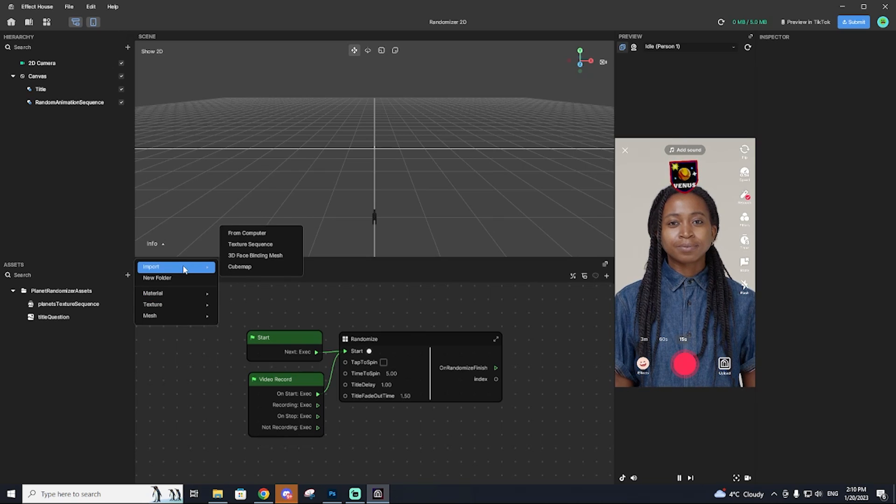
{"action": "mouse_move", "coordinate": [245, 246]}
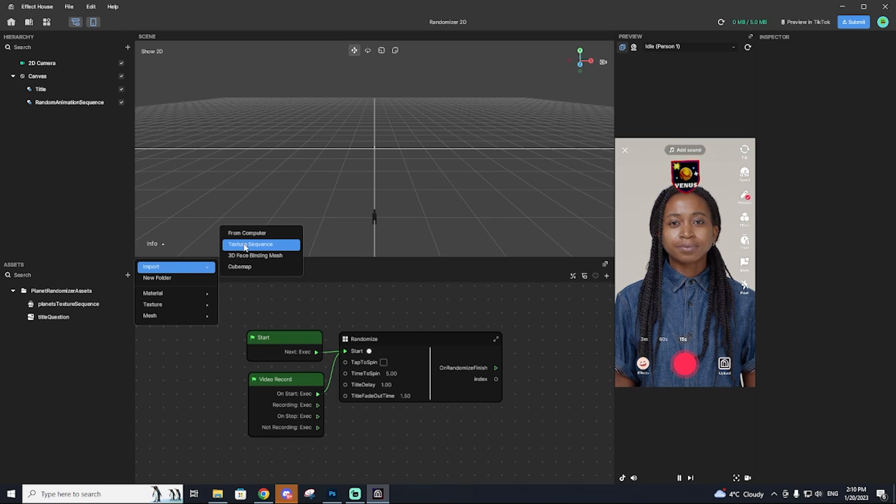
{"action": "left_click", "coordinate": [250, 244]}
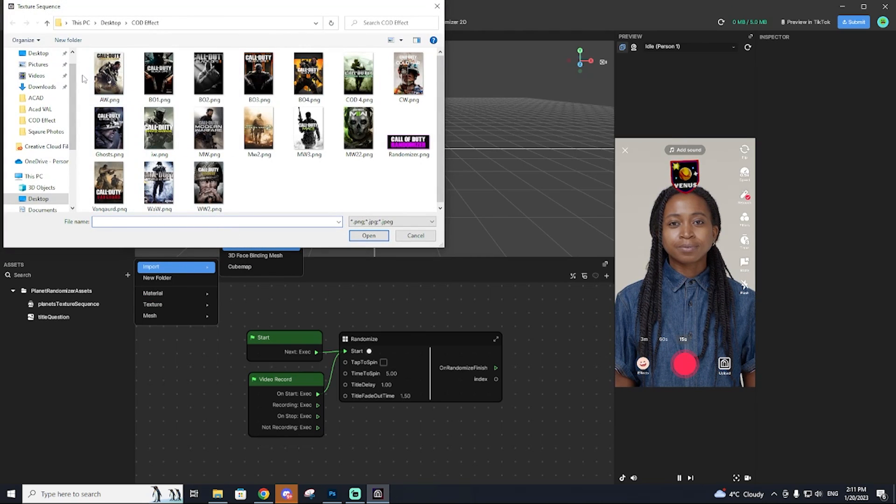
{"action": "left_click", "coordinate": [108, 133]}
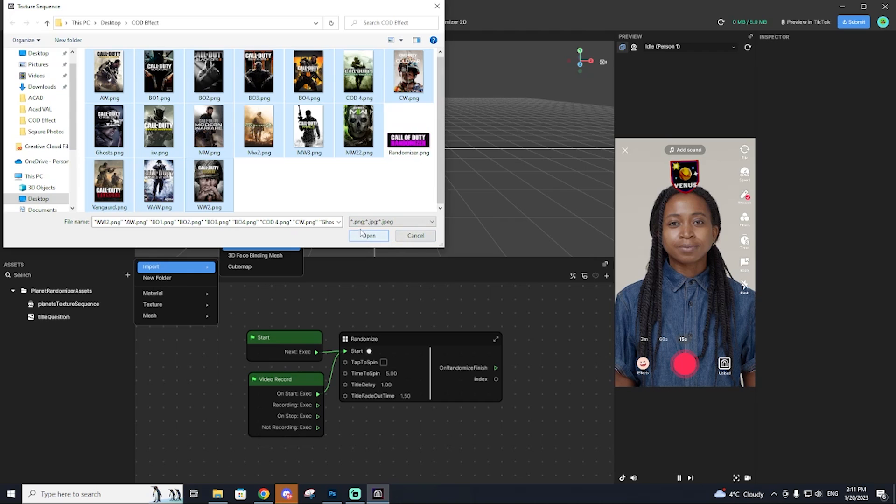
{"action": "left_click", "coordinate": [368, 236]}
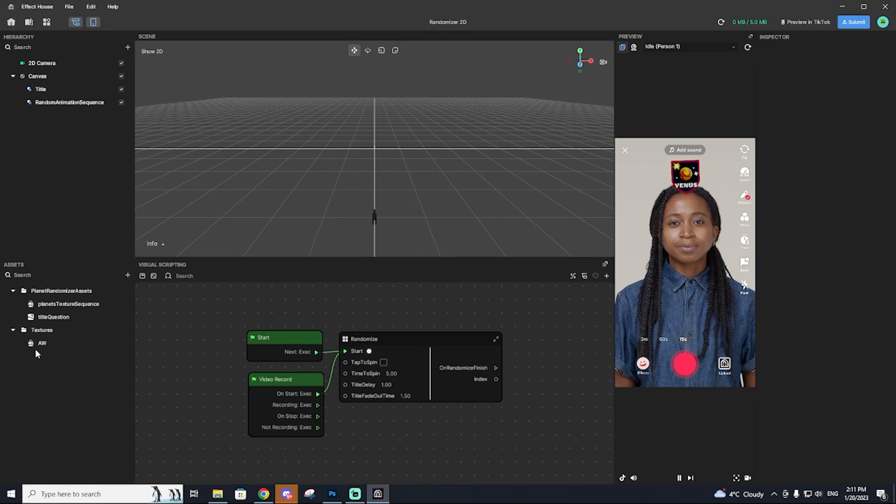
Import Randomizer.png into the Textures folder and inspect it beside the AW sequence
{"action": "left_click", "coordinate": [41, 330]}
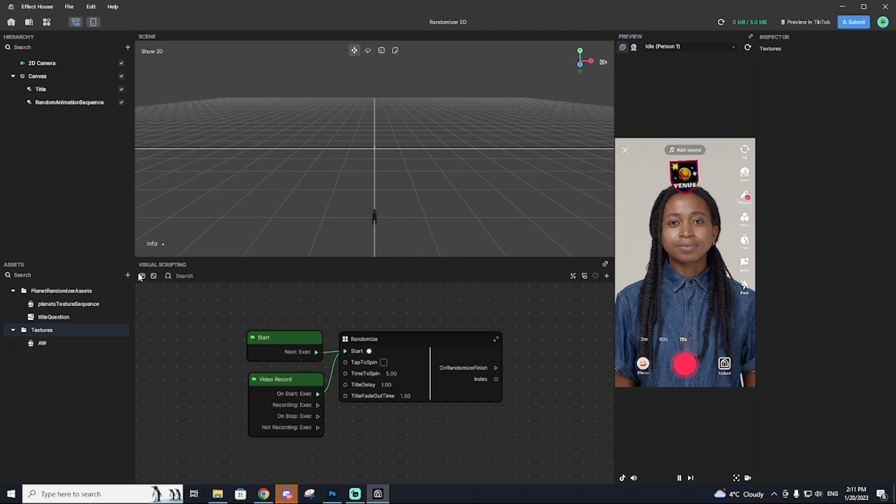
{"action": "left_click", "coordinate": [127, 274]}
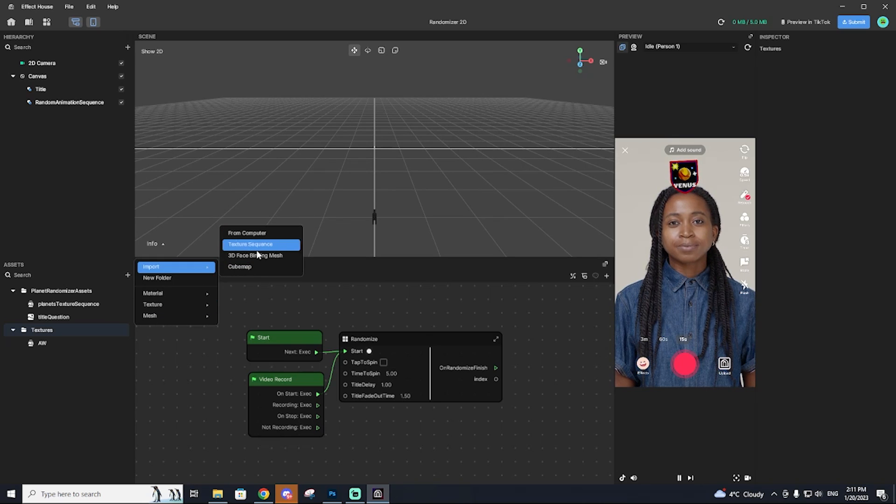
{"action": "left_click", "coordinate": [246, 234]}
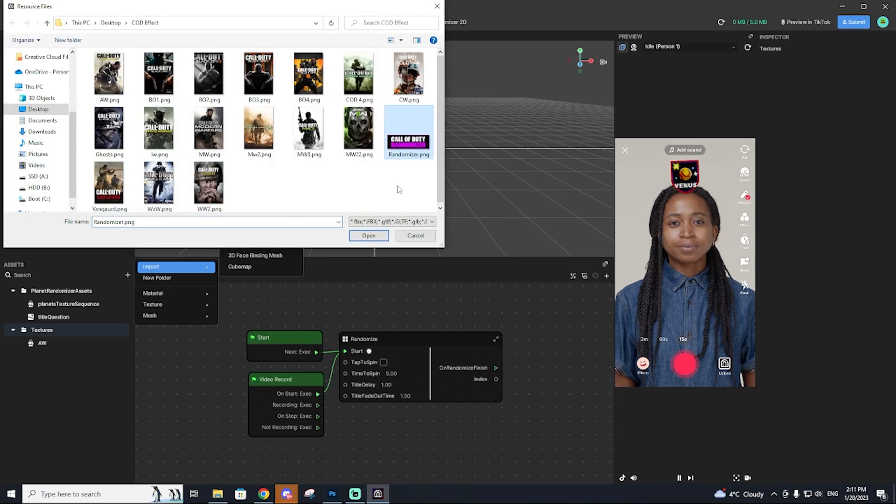
{"action": "left_click", "coordinate": [370, 235]}
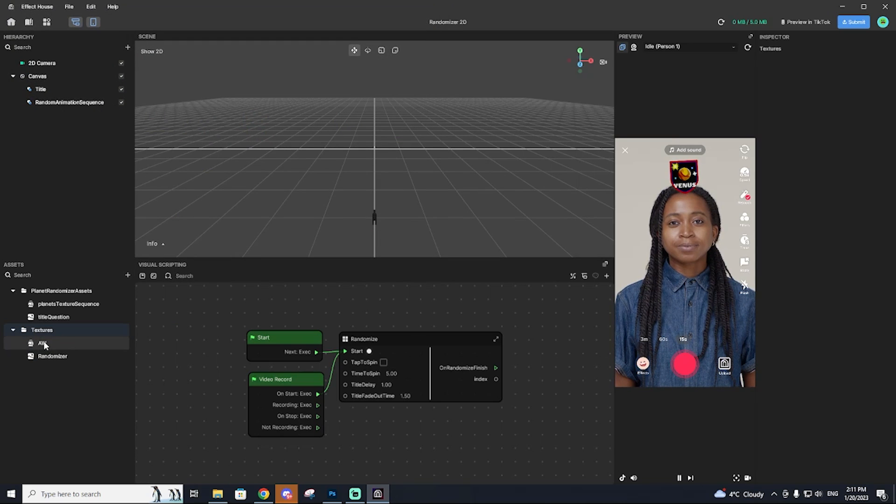
{"action": "left_click", "coordinate": [39, 343]}
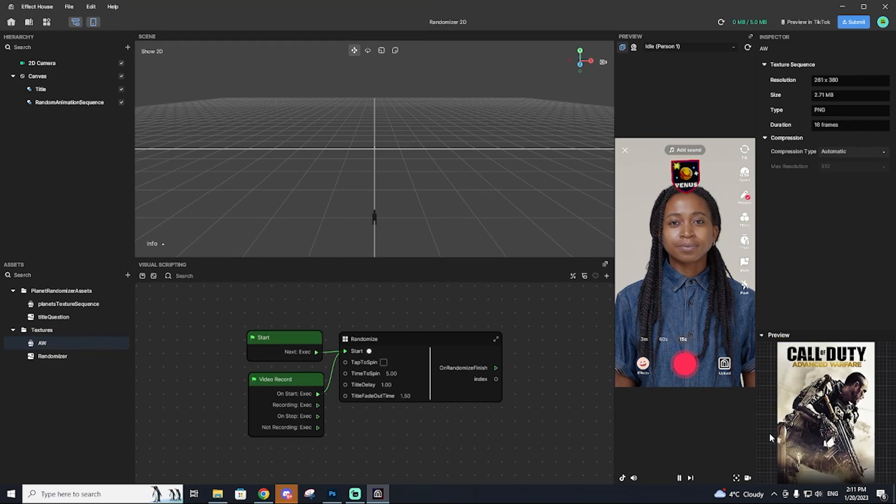
{"action": "left_click", "coordinate": [53, 356]}
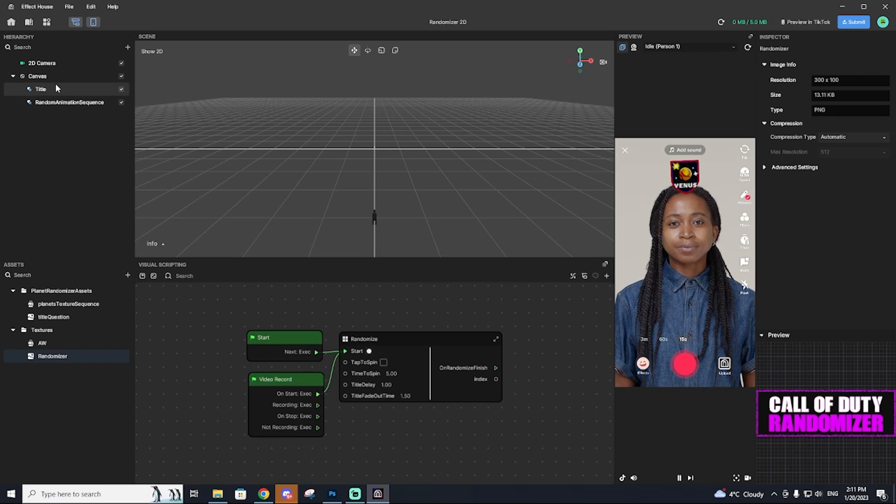
Assign the Randomizer image as the Title object's texture
{"action": "left_click", "coordinate": [40, 88]}
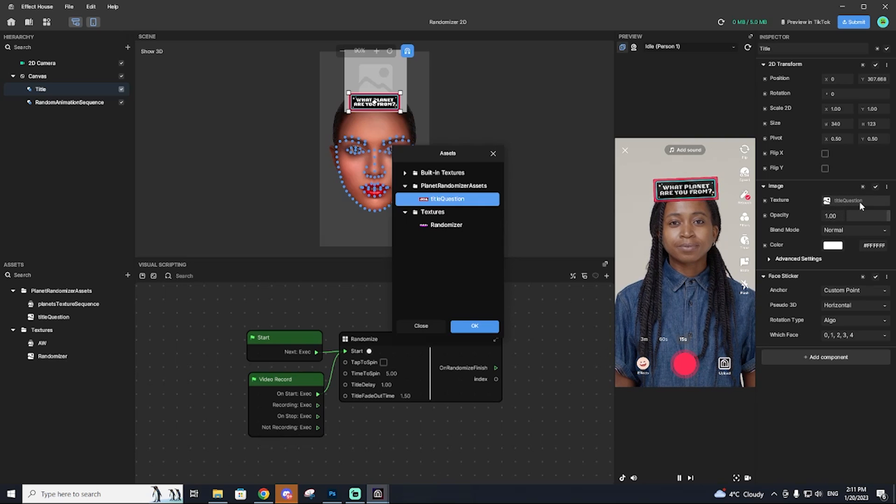
{"action": "left_click", "coordinate": [447, 225]}
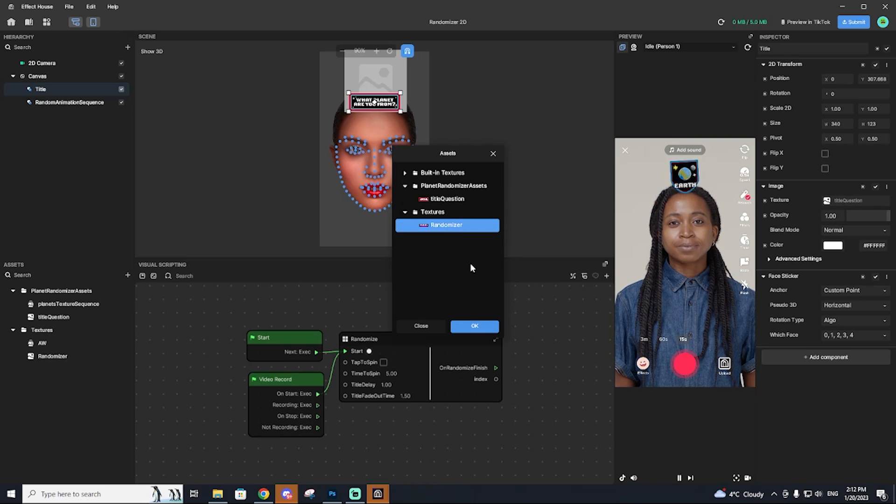
{"action": "left_click", "coordinate": [475, 326]}
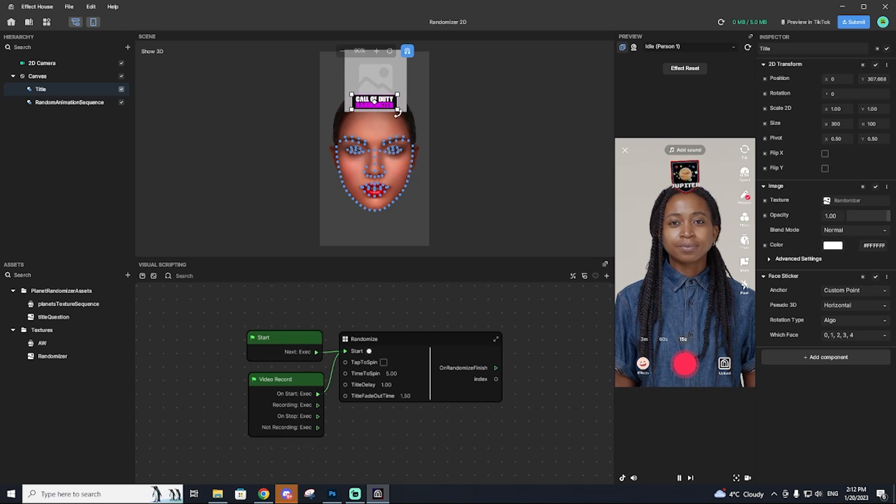
Enlarge the title card above the forehead and restart the preview to check it
{"action": "left_click_drag", "start_coordinate": [400, 113], "coordinate": [414, 116]}
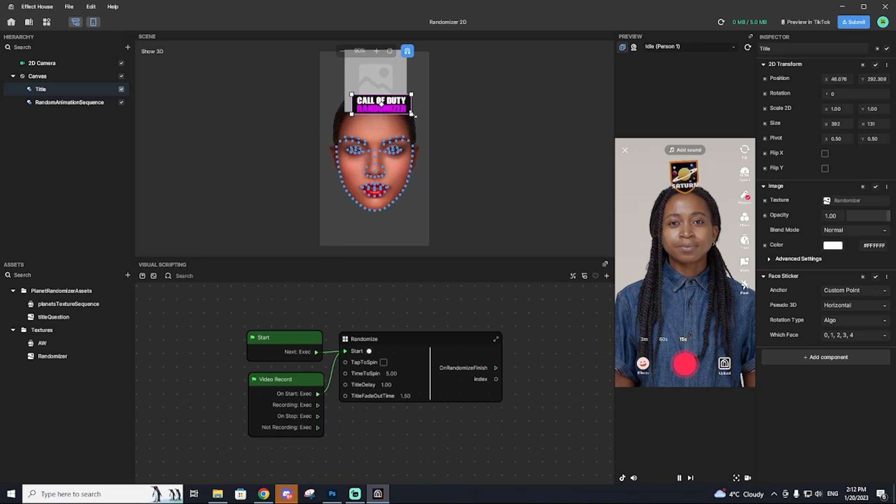
{"action": "left_click_drag", "start_coordinate": [412, 114], "coordinate": [375, 113]}
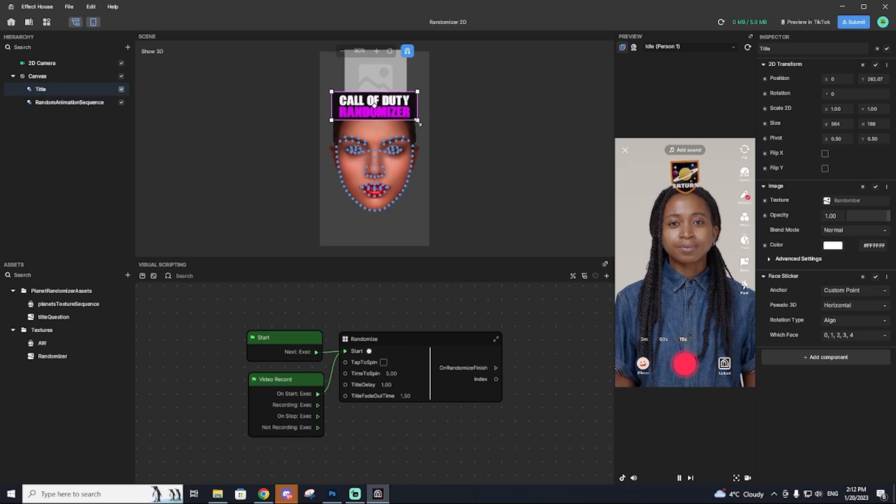
{"action": "left_click_drag", "start_coordinate": [419, 122], "coordinate": [424, 114]}
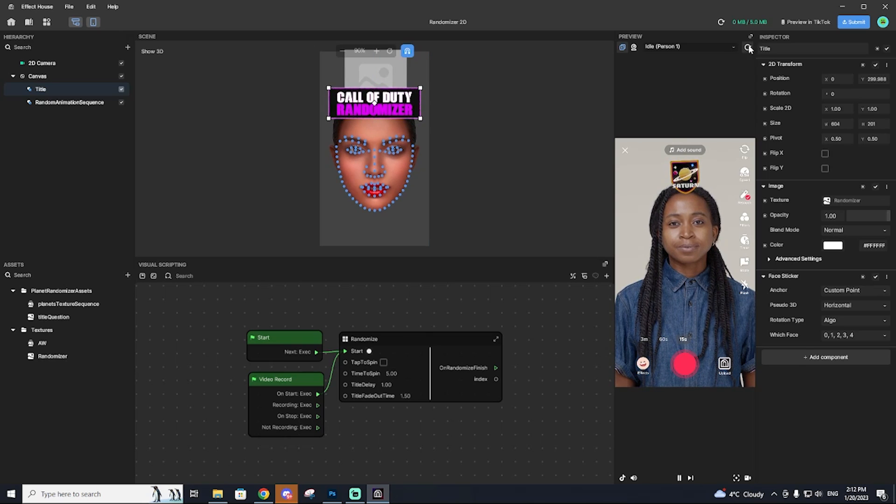
{"action": "left_click", "coordinate": [748, 48]}
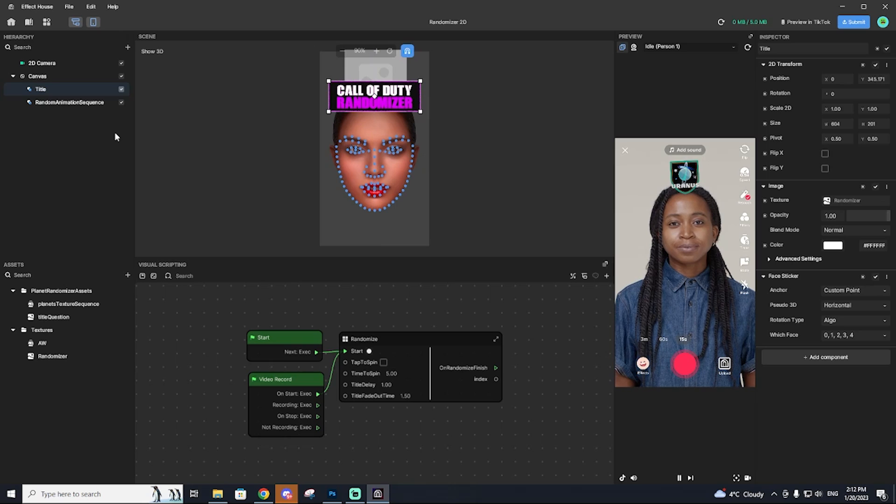
{"action": "left_click", "coordinate": [68, 102]}
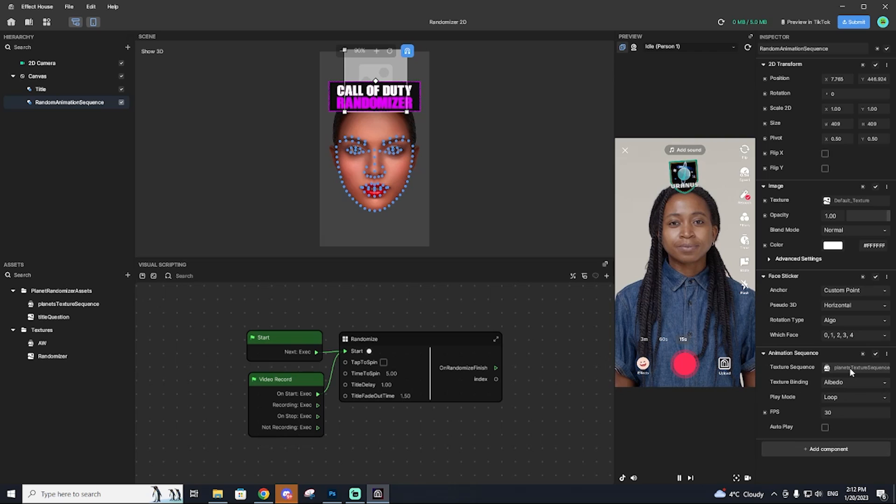
Set the RandomAnimationSequence's texture sequence to the AW cover sequence
{"action": "left_click", "coordinate": [856, 368]}
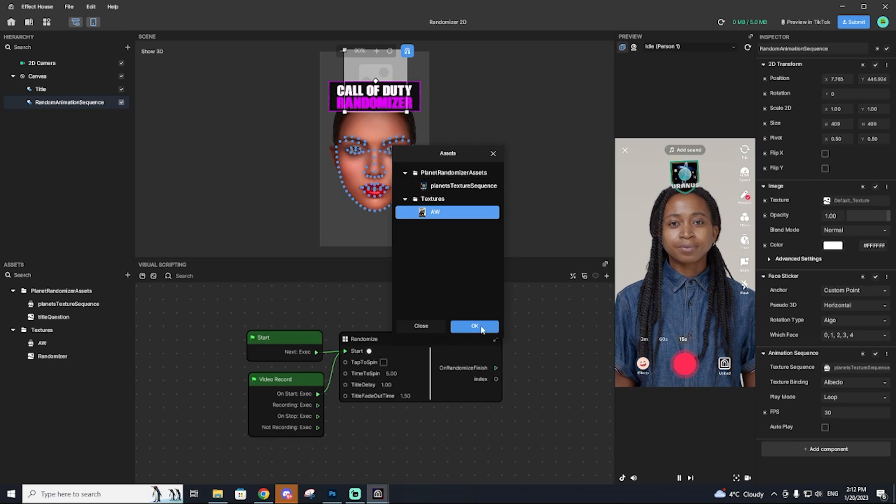
{"action": "left_click", "coordinate": [474, 326]}
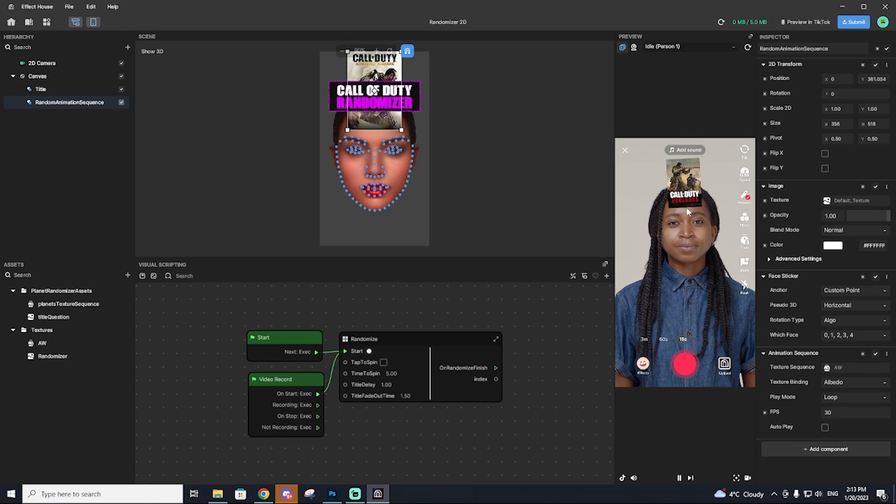
{"action": "mouse_move", "coordinate": [533, 288]}
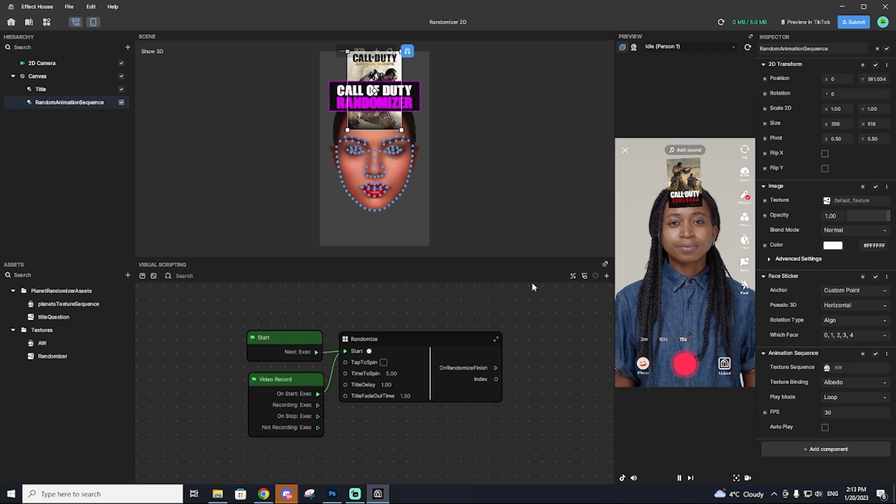
{"action": "mouse_move", "coordinate": [519, 286]}
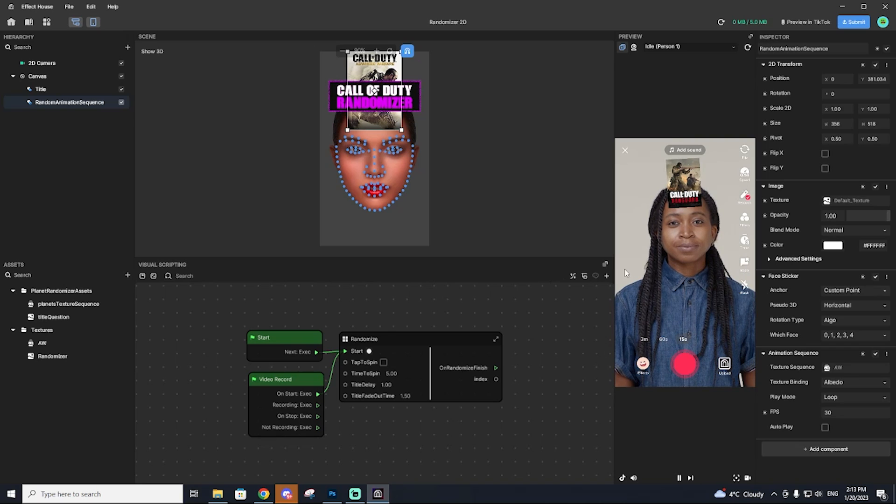
{"action": "left_click", "coordinate": [695, 46]}
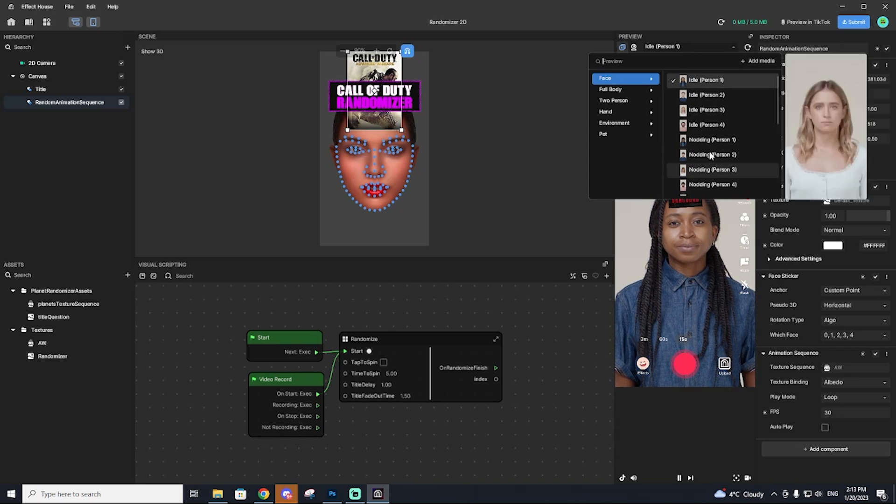
{"action": "scroll", "scroll_direction": "down", "scroll_amount": 3}
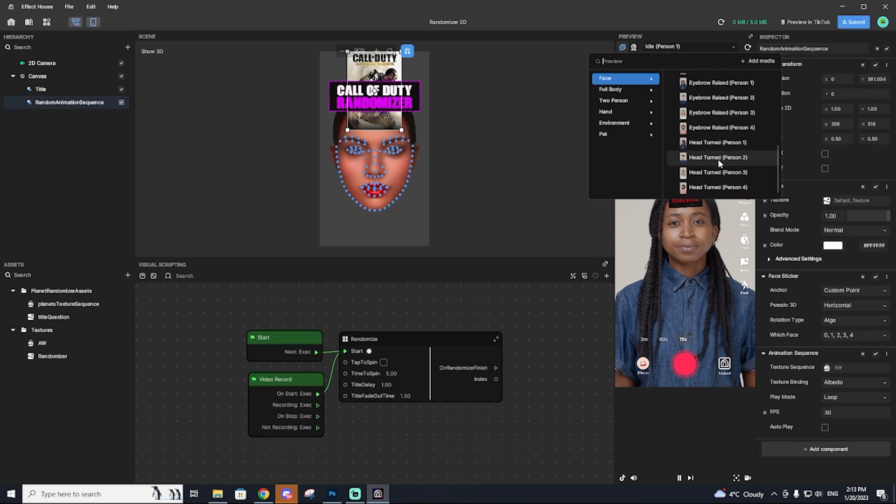
{"action": "left_click", "coordinate": [719, 157]}
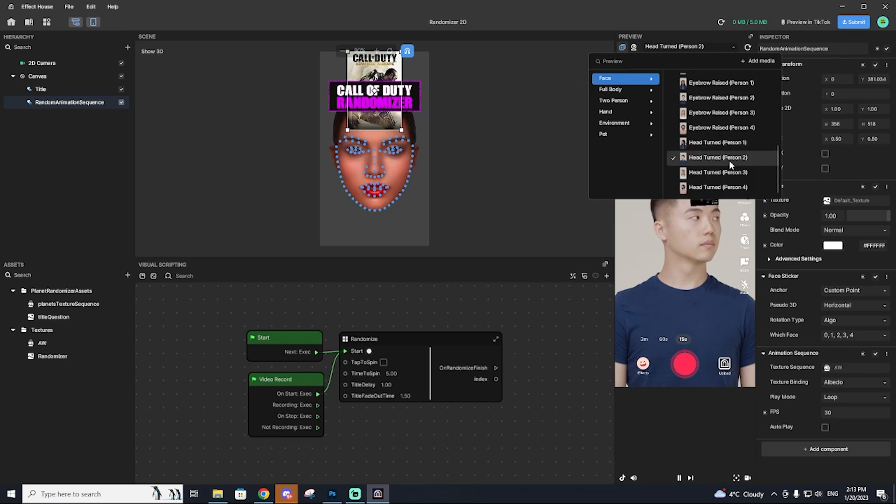
{"action": "scroll", "scroll_direction": "down", "scroll_amount": 3}
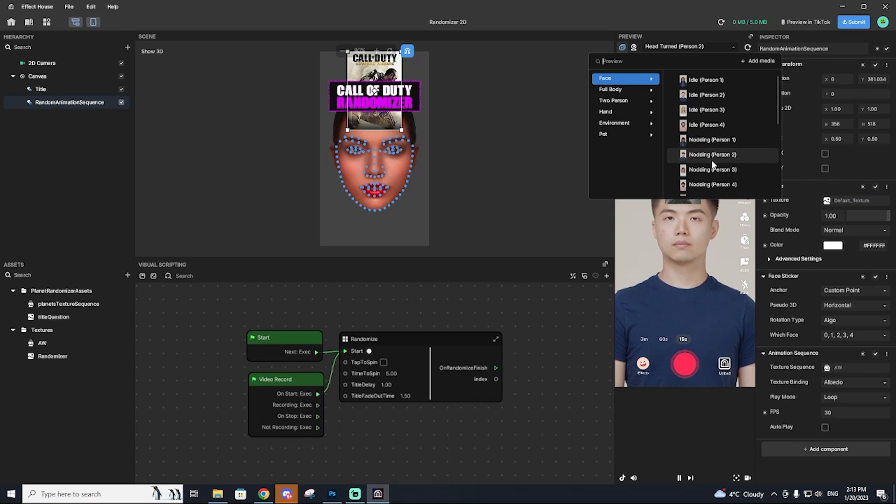
{"action": "left_click", "coordinate": [699, 81]}
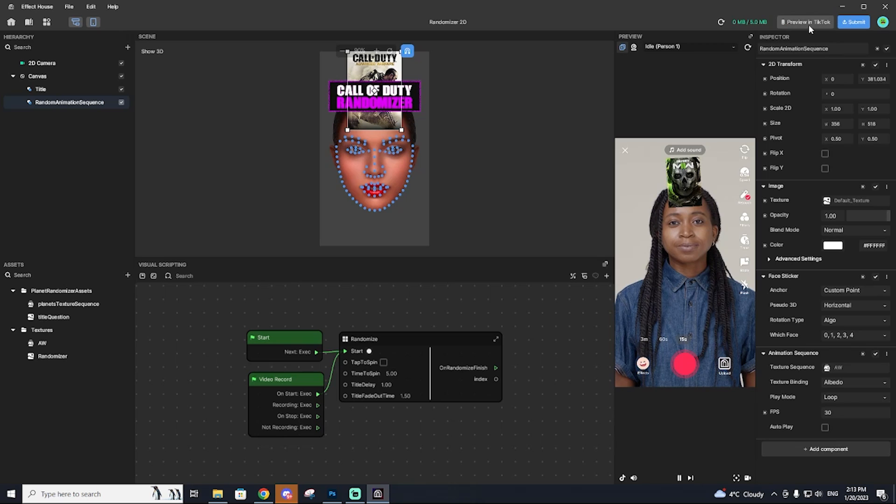
{"action": "left_click", "coordinate": [807, 21]}
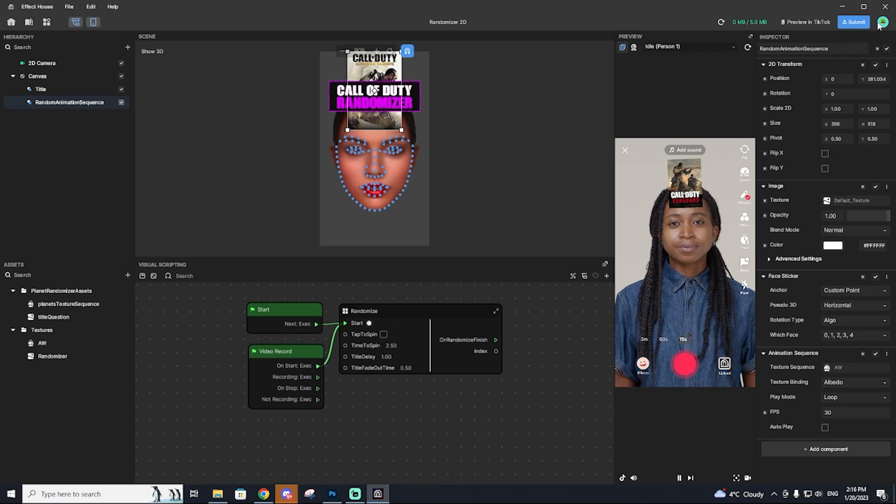
Name the submission 'Call Of Duty Randomizer' and choose None as the effect hint
{"action": "left_click", "coordinate": [851, 23]}
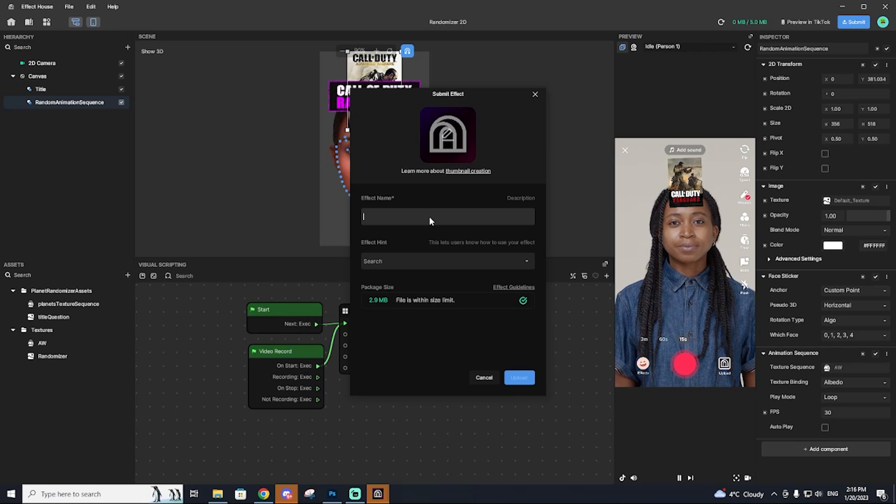
{"action": "type", "text": "Call Of Duty"}
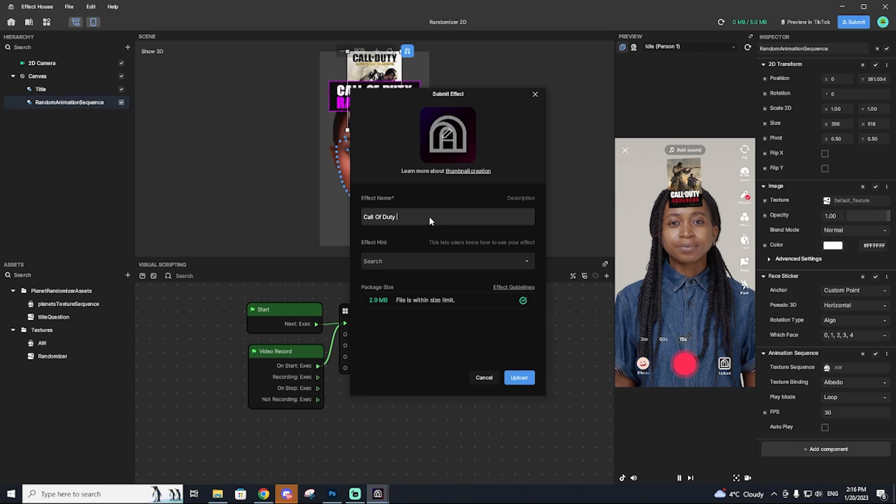
{"action": "left_click", "coordinate": [447, 261]}
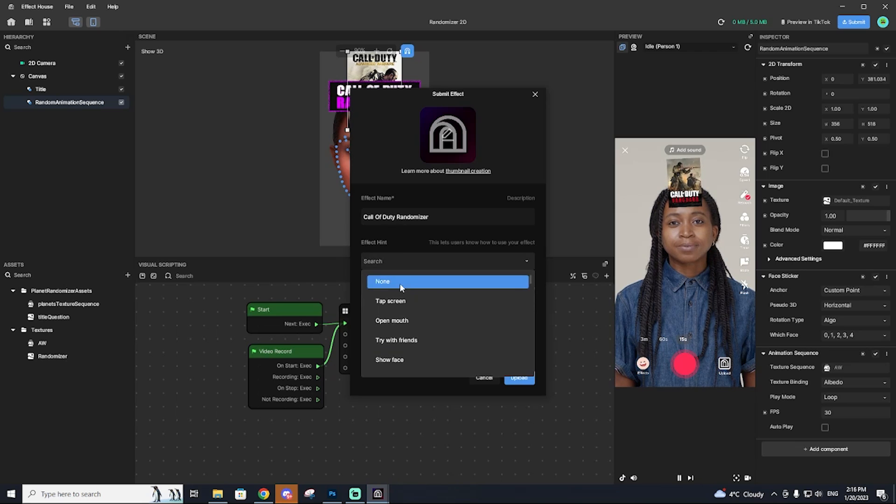
{"action": "left_click", "coordinate": [382, 282]}
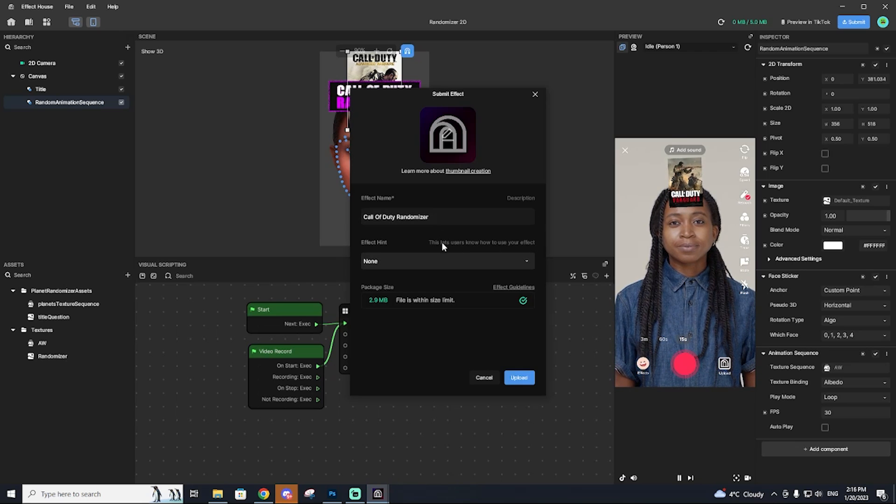
{"action": "left_click", "coordinate": [449, 261]}
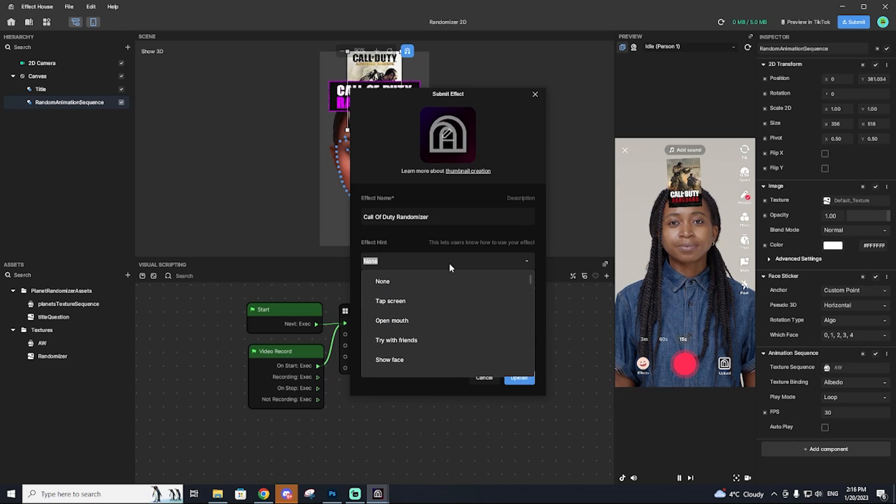
{"action": "left_click", "coordinate": [383, 282]}
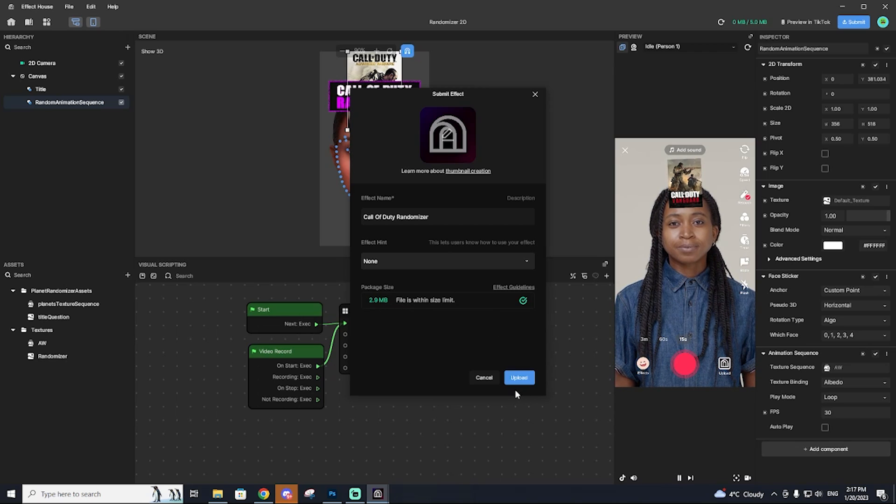
{"action": "mouse_move", "coordinate": [506, 381]}
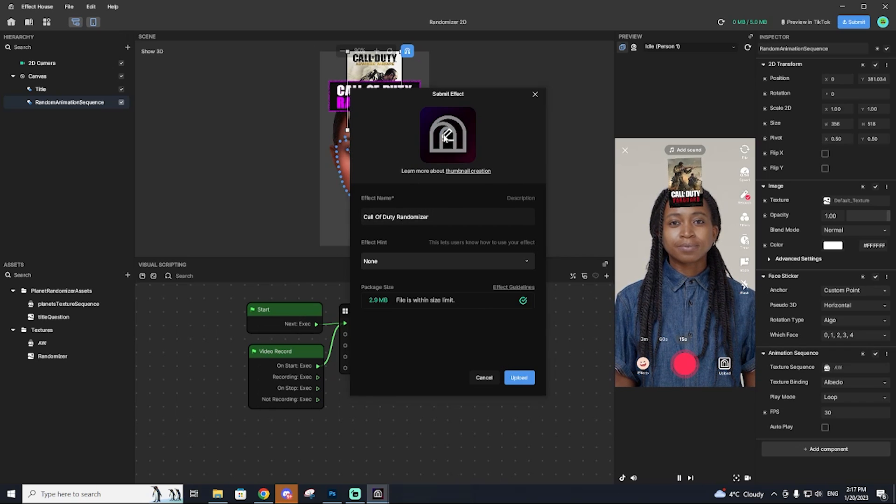
Choose the RANDOM COD image as the thumbnail and upload the effect for submission
{"action": "left_click", "coordinate": [334, 494]}
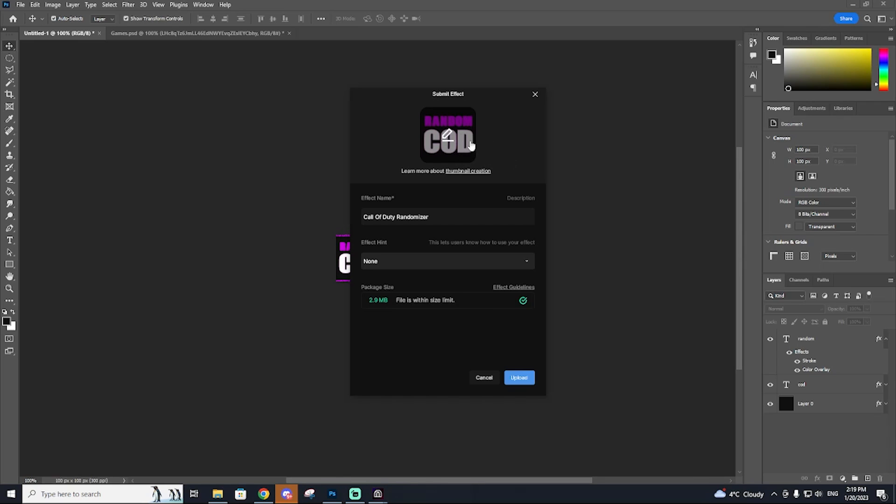
{"action": "mouse_move", "coordinate": [456, 302]}
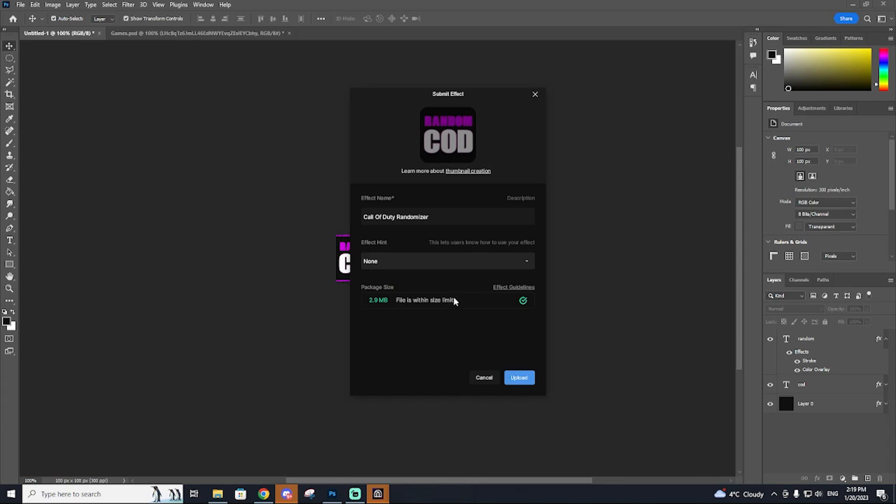
{"action": "left_click", "coordinate": [519, 377]}
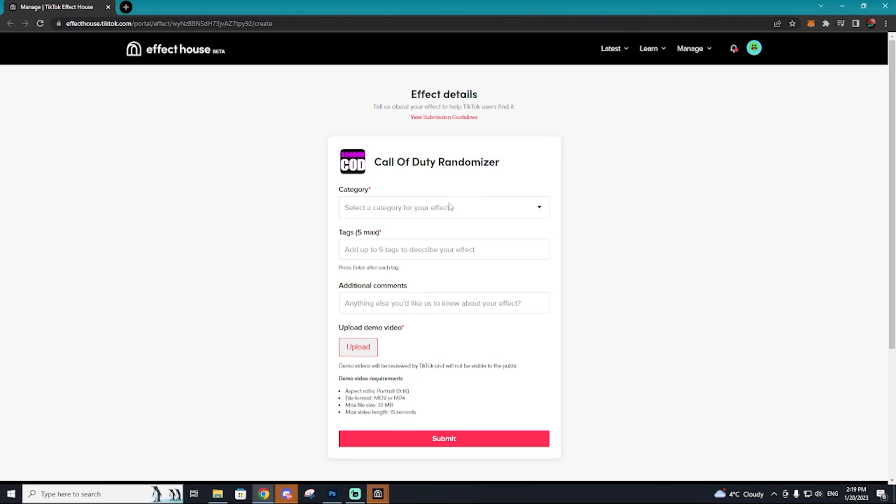
Set the category to Interactive and enter tags Gaming, COD, Call of duty, gamer
{"action": "left_click", "coordinate": [444, 207]}
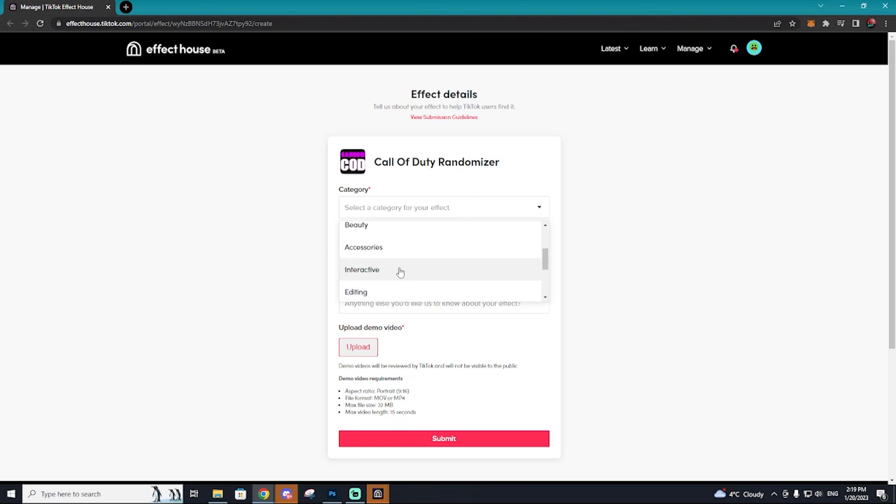
{"action": "left_click", "coordinate": [362, 270]}
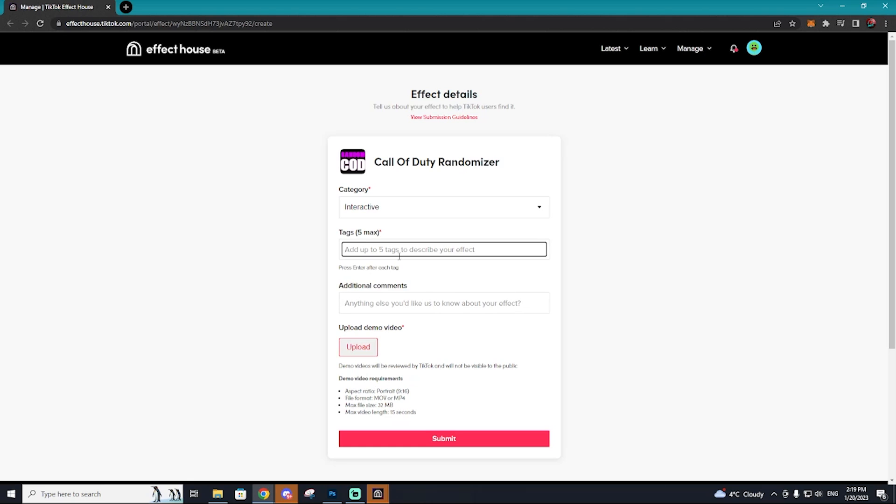
{"action": "type", "text": "Gaming"}
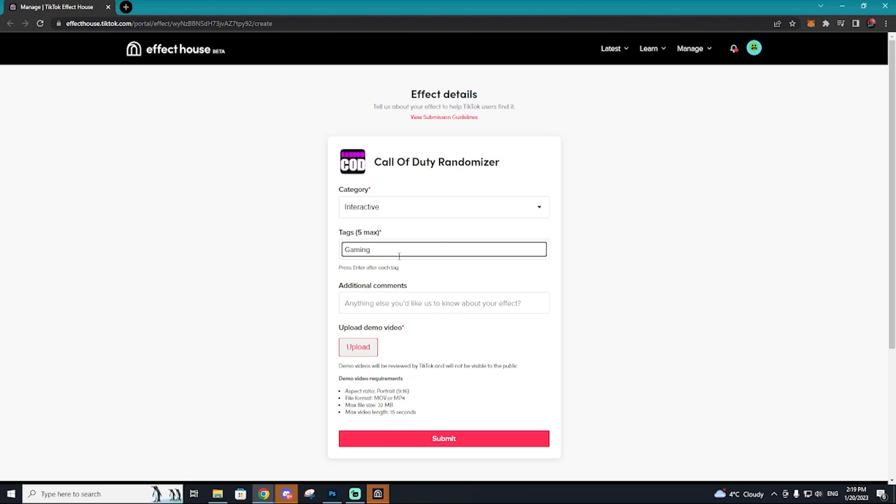
{"action": "type", "text": ", COD, Call of duty, MW3"}
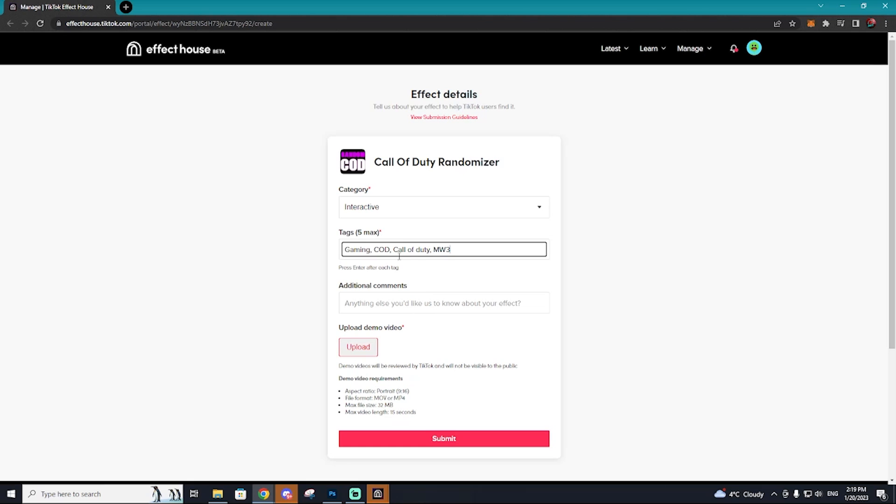
{"action": "type", "text": "gamer,"}
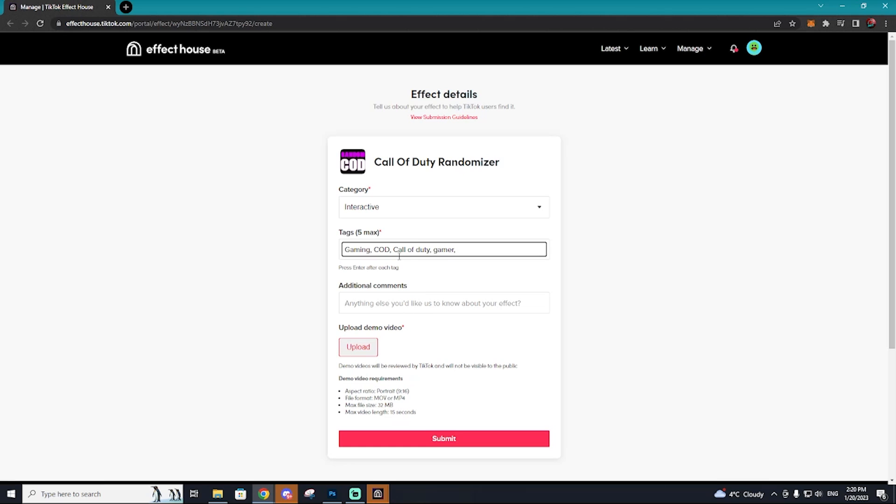
Add the comment 'This effect randomly selects a call of duty game' and start the demo video upload
{"action": "type", "text": "This effect randomly selects a"}
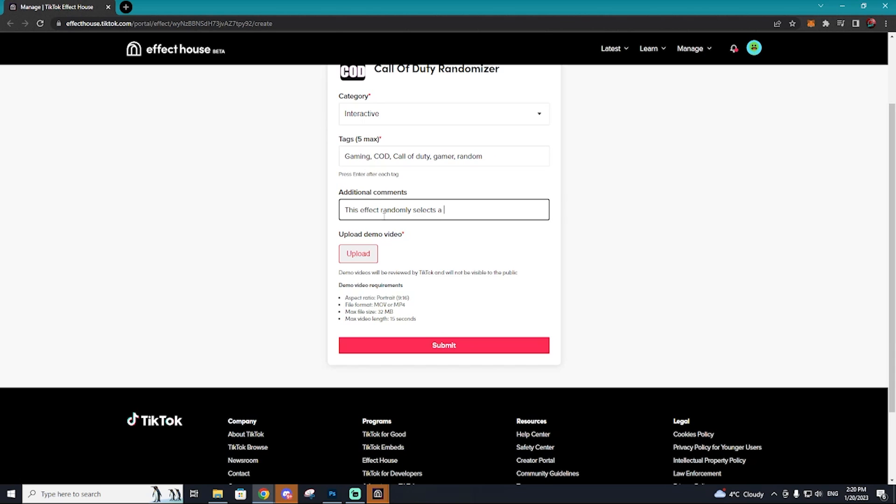
{"action": "type", "text": "call of duty game"}
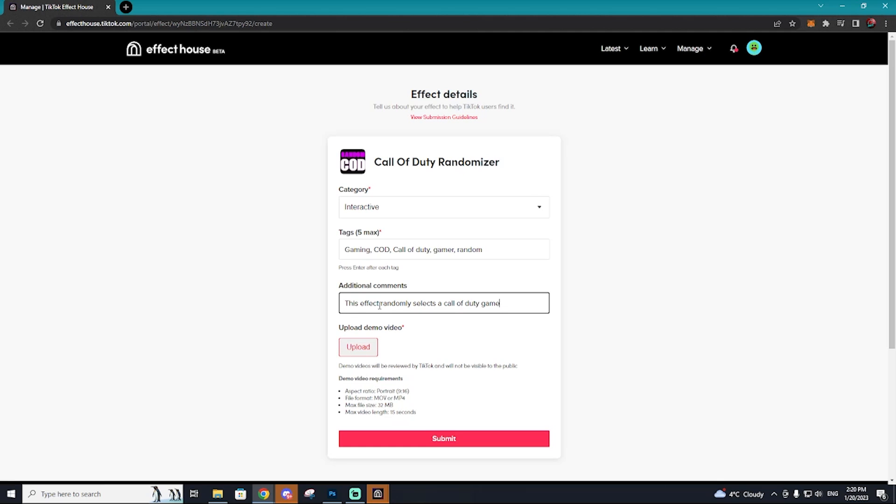
{"action": "left_click", "coordinate": [359, 347]}
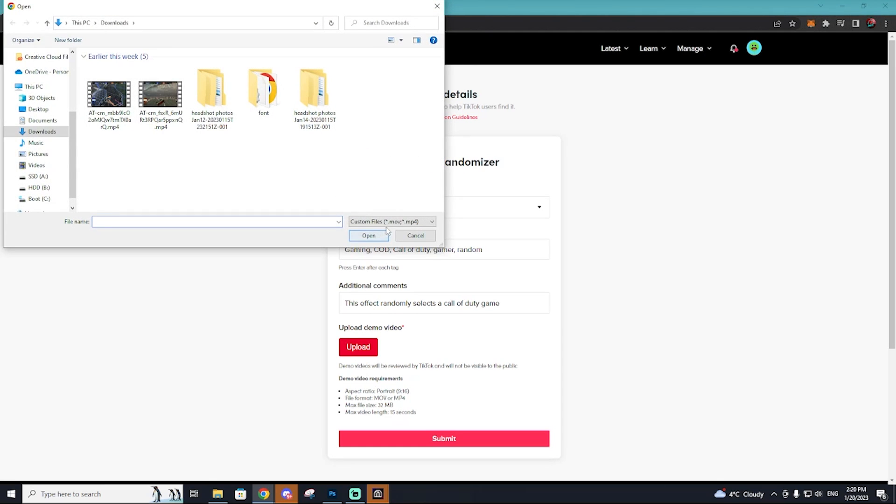
Cancel the file picker and record a demo via Preview in TikTok for the export .mov
{"action": "left_click", "coordinate": [415, 236]}
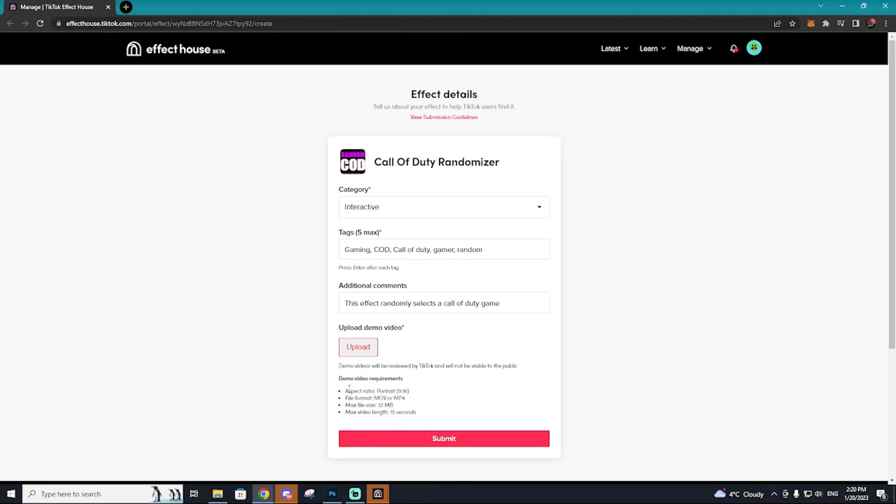
{"action": "mouse_move", "coordinate": [380, 453]}
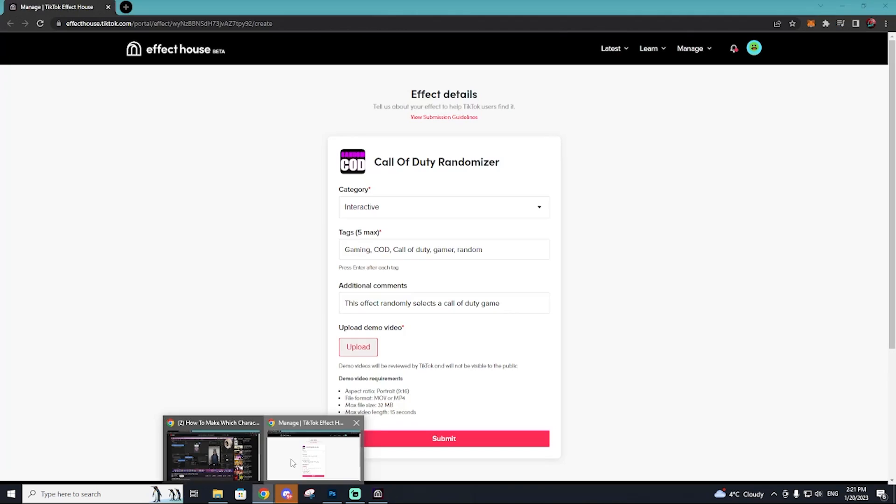
{"action": "mouse_move", "coordinate": [279, 282]}
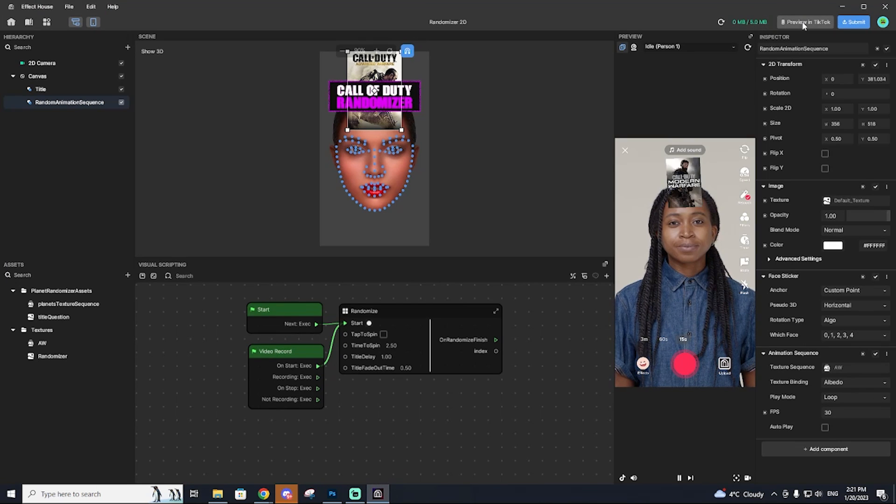
{"action": "left_click", "coordinate": [805, 21]}
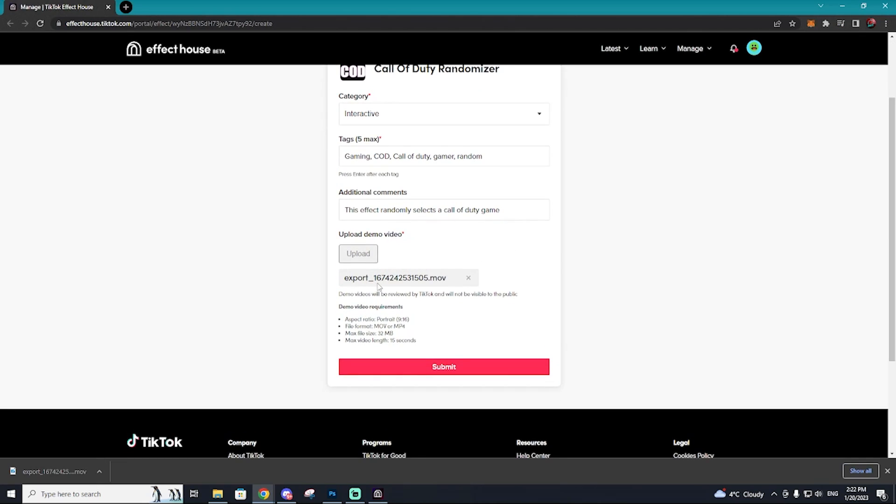
After a failed submit, re-enter the tags individually as Gaming, random, cod and call of duty
{"action": "scroll", "scroll_direction": "down", "scroll_amount": 3}
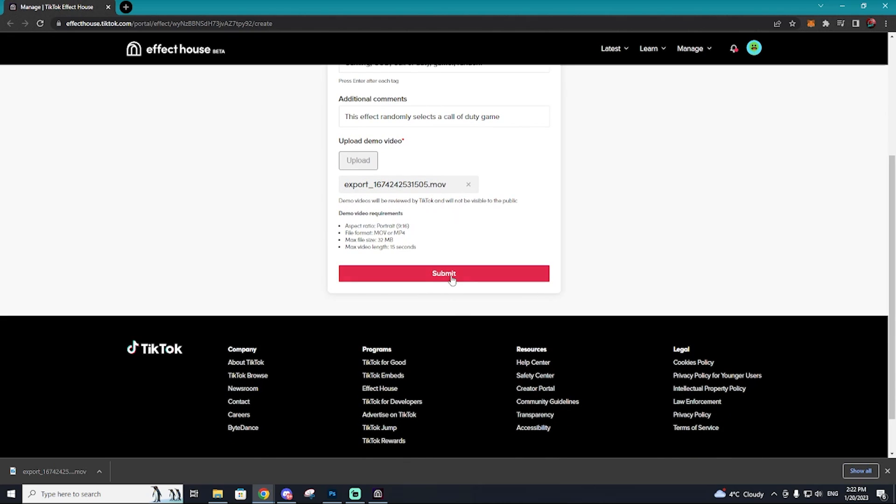
{"action": "left_click", "coordinate": [444, 273]}
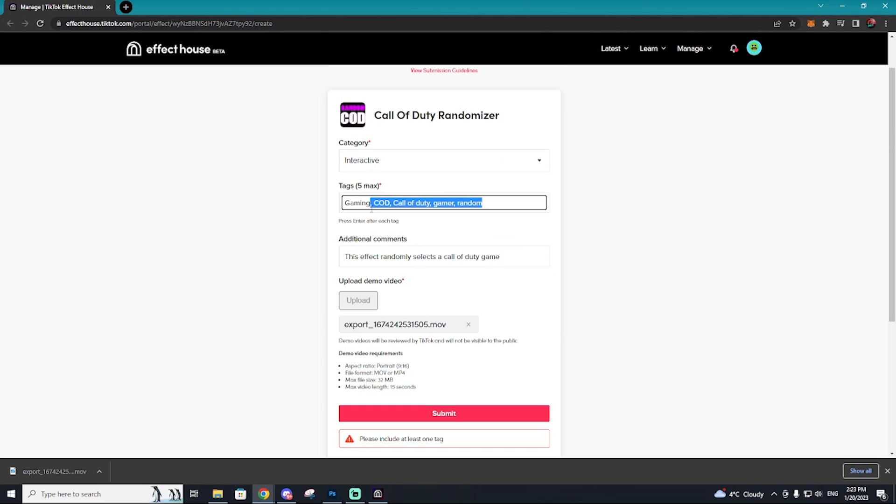
{"action": "key", "text": "Delete"}
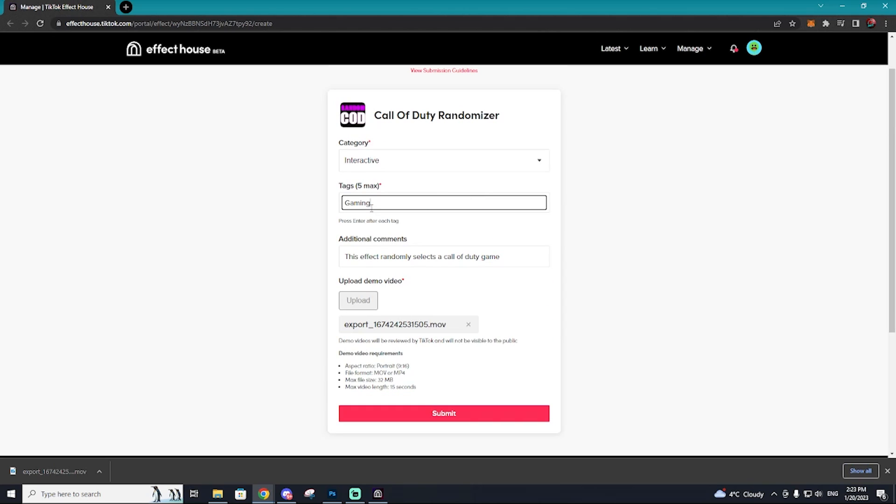
{"action": "key", "text": "Enter"}
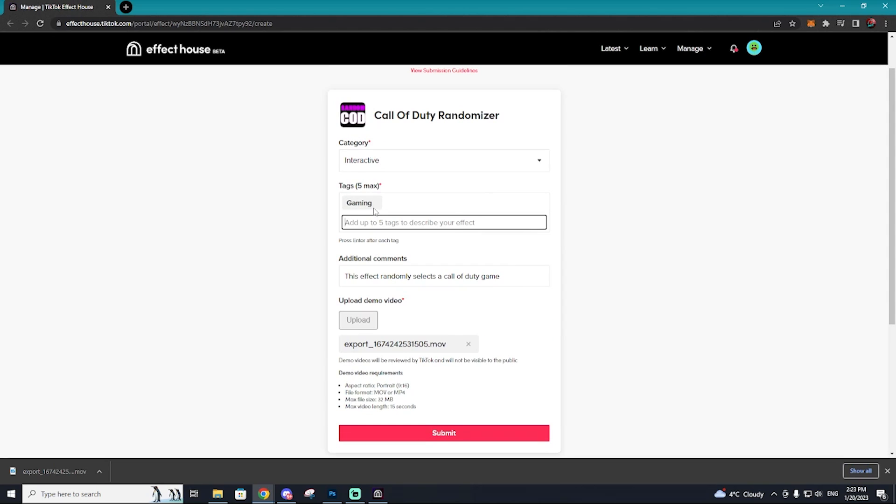
{"action": "type", "text": "random"}
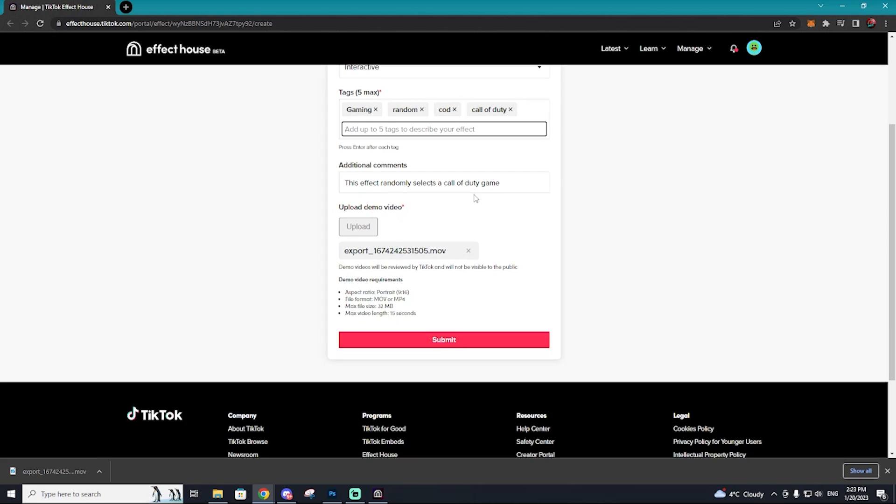
Submit the Call Of Duty Randomizer effect for review
{"action": "left_click", "coordinate": [445, 340]}
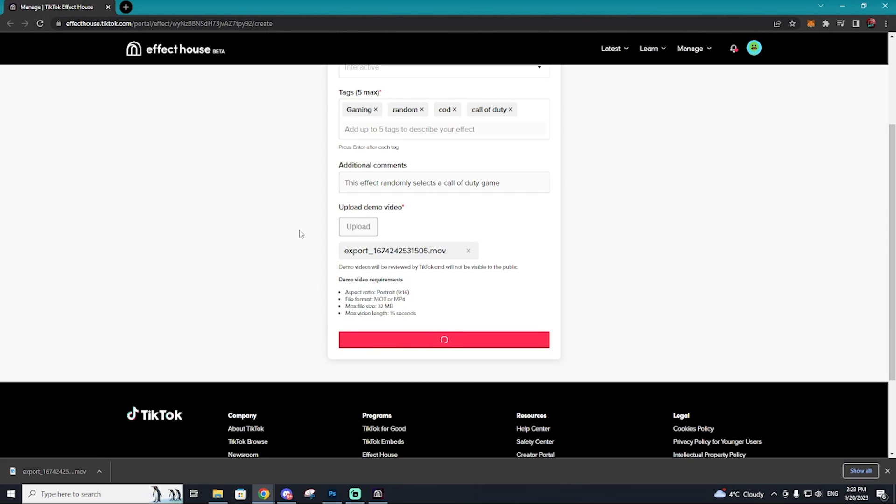
{"action": "left_click", "coordinate": [445, 339]}
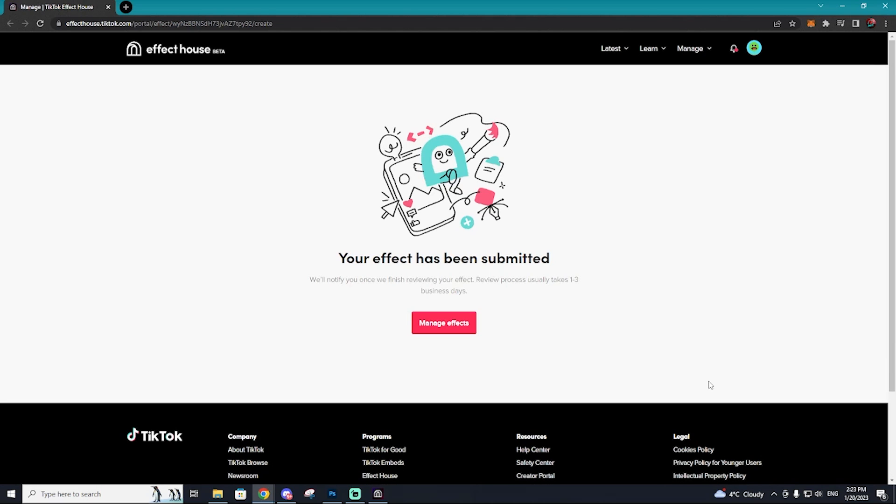
{"action": "mouse_move", "coordinate": [620, 363]}
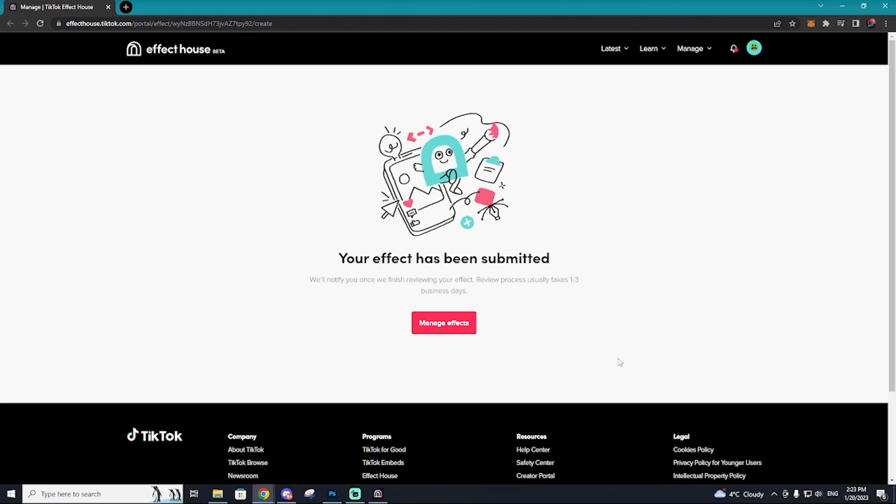
Switch back to the Randomizer 2D project in the Effect House desktop app
{"action": "left_click", "coordinate": [377, 494]}
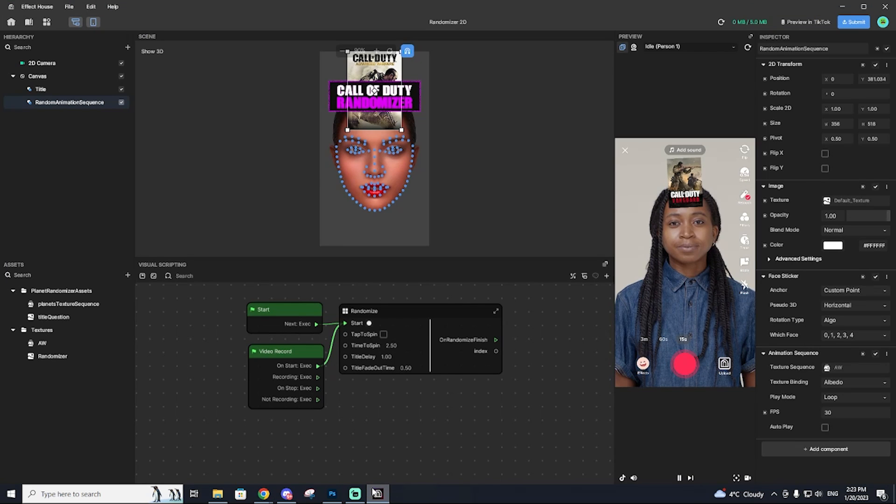